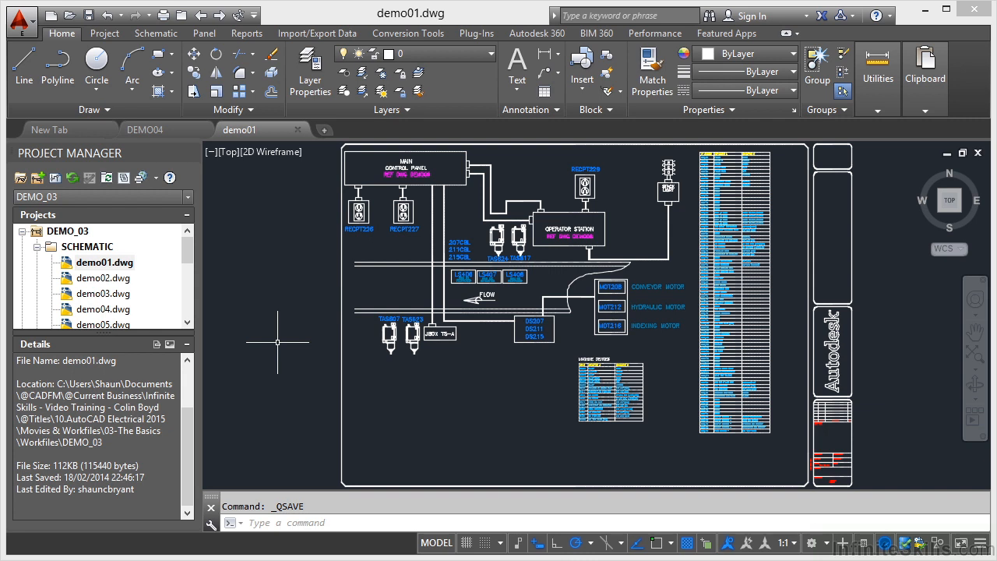
pyautogui.moveTo(234, 168)
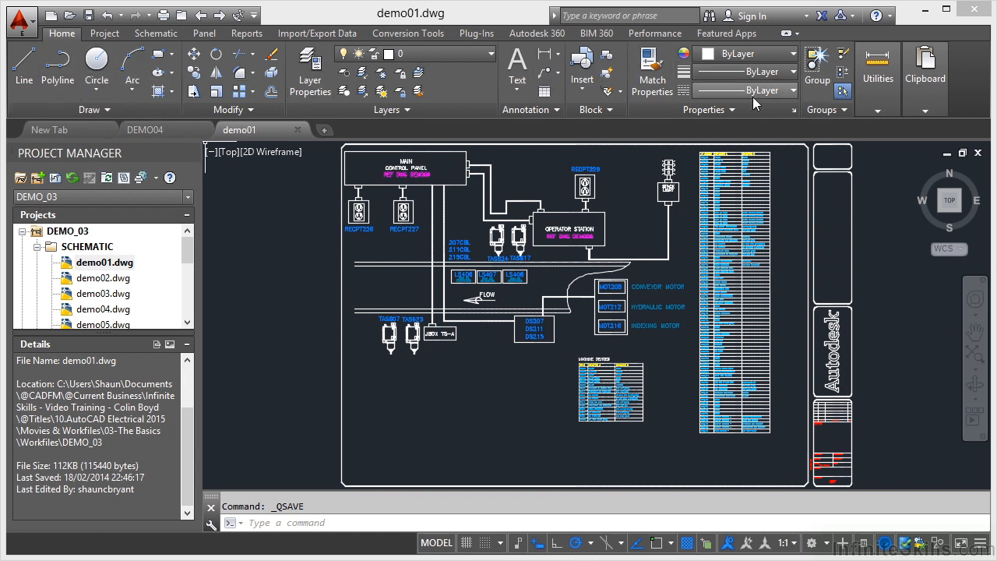
pyautogui.moveTo(264, 294)
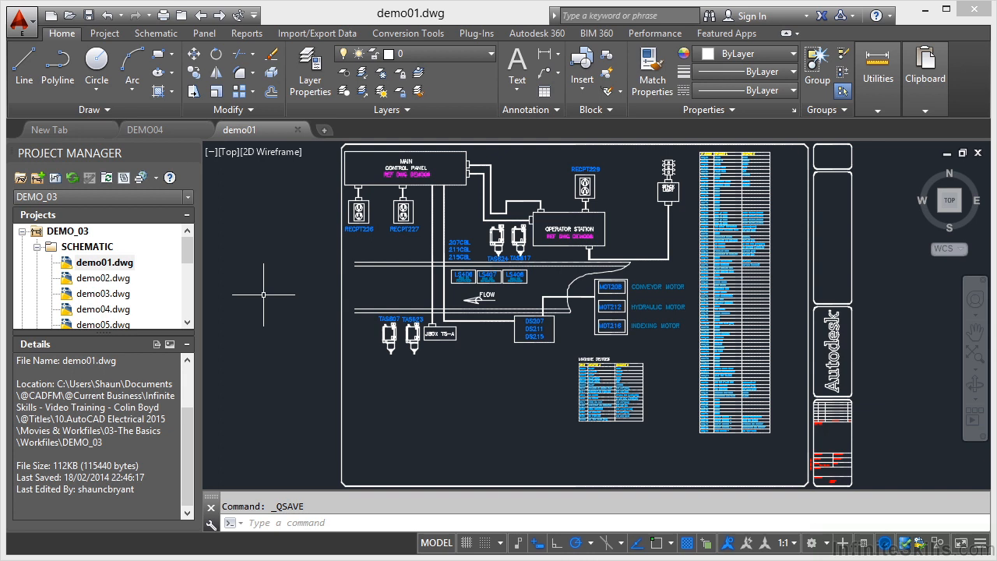
pyautogui.moveTo(242, 193)
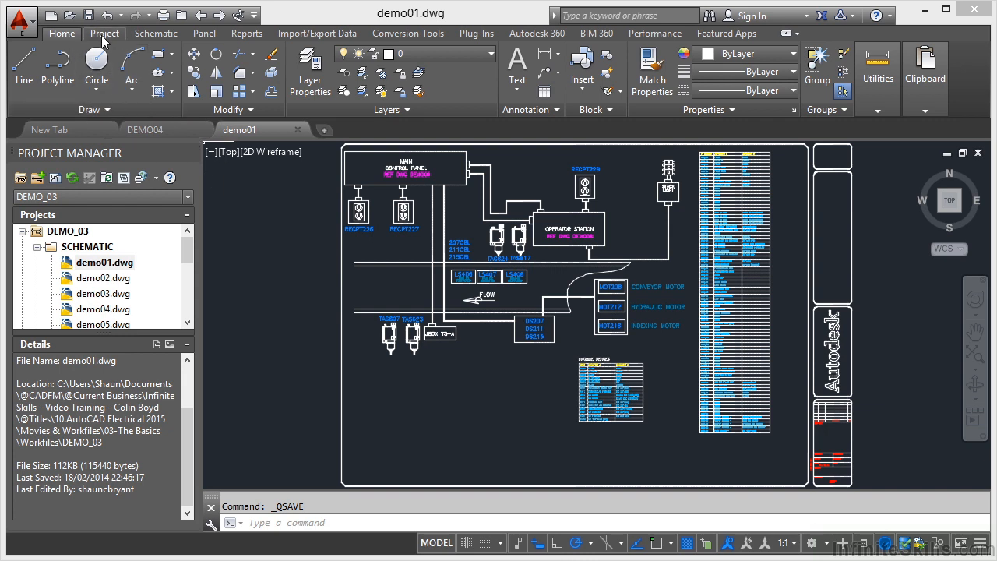
# - Browse the Project, Schematic, Panel, Import/Export Data and Conversion Tools tabs in turn
pyautogui.click(104, 33)
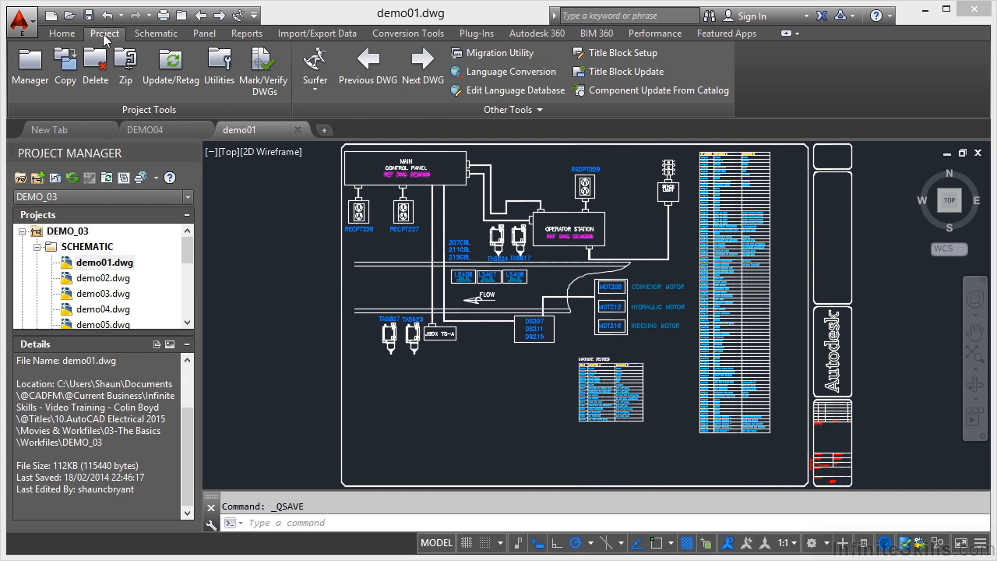
pyautogui.moveTo(155, 33)
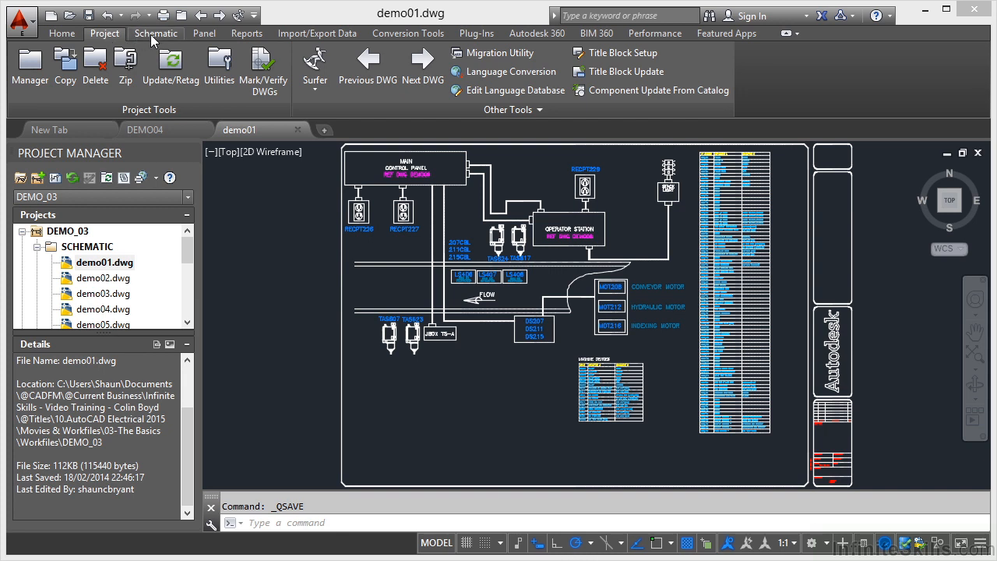
pyautogui.click(155, 33)
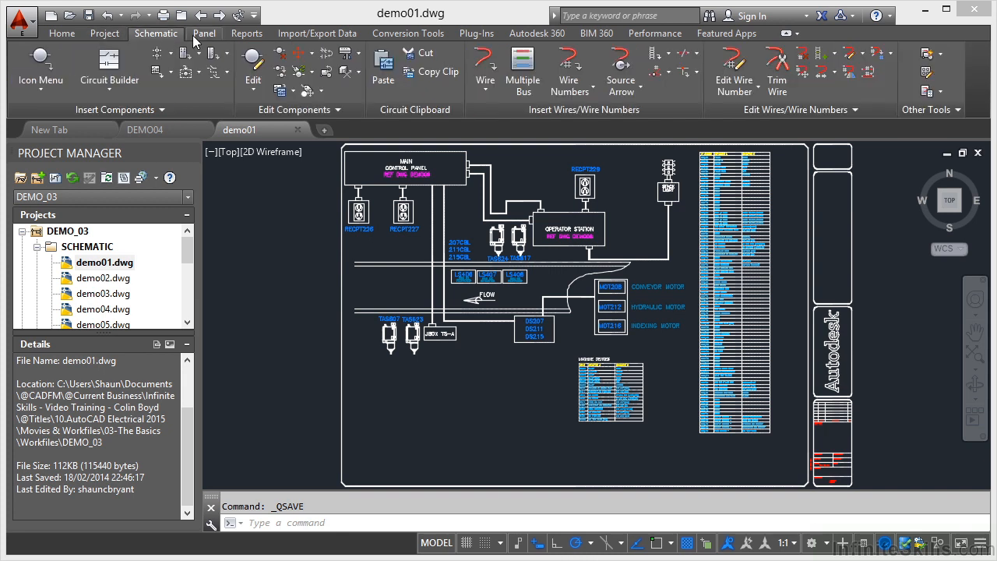
pyautogui.click(205, 32)
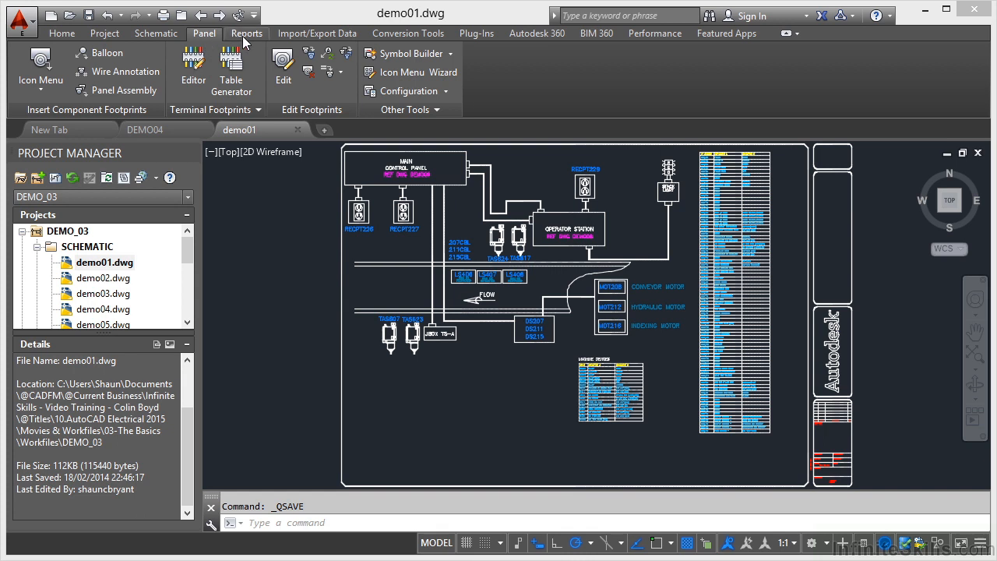
pyautogui.click(316, 33)
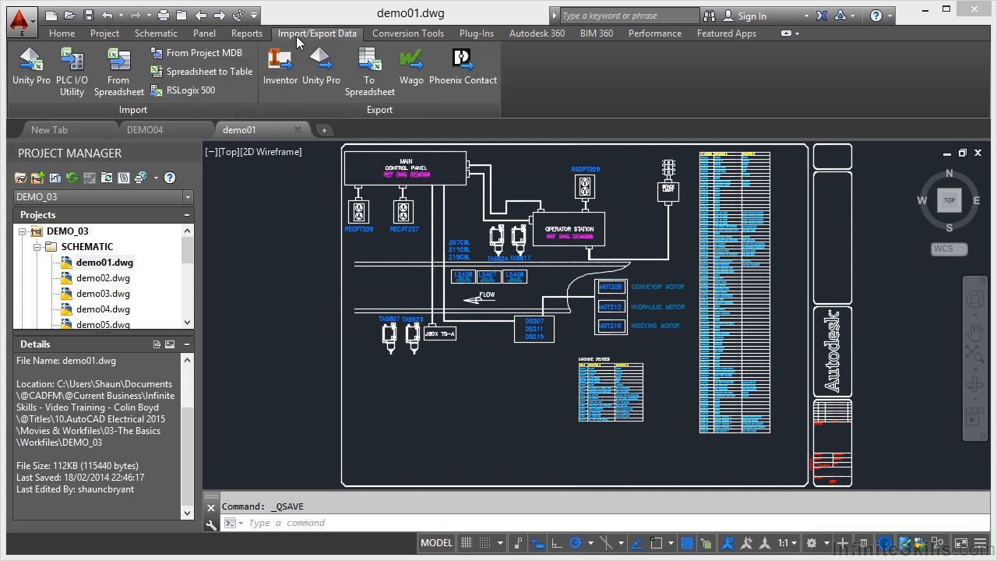
pyautogui.click(407, 32)
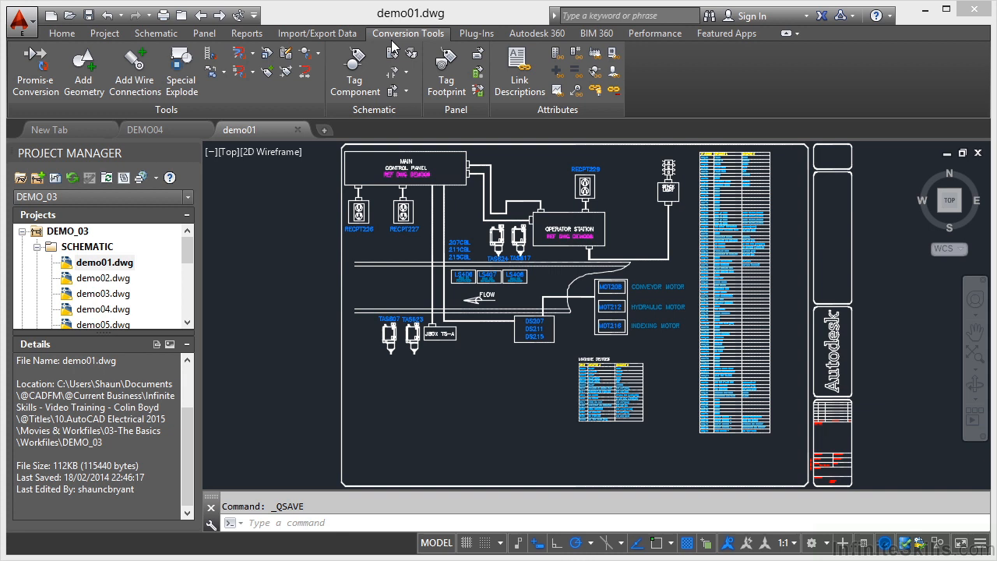
pyautogui.moveTo(476, 33)
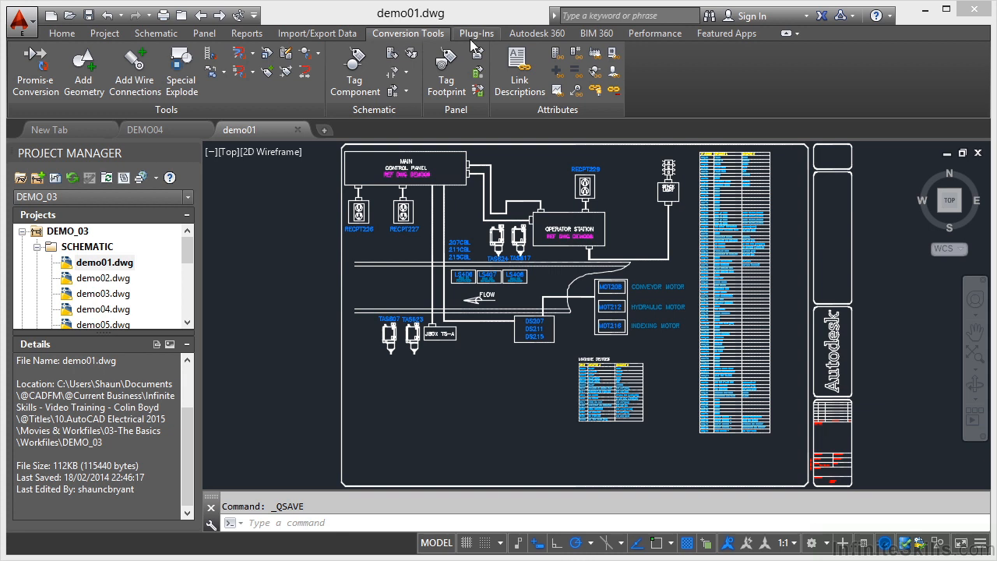
# - Display the Plug-Ins tab with Explore, Exchange App Manager and Import SKP File
pyautogui.click(476, 33)
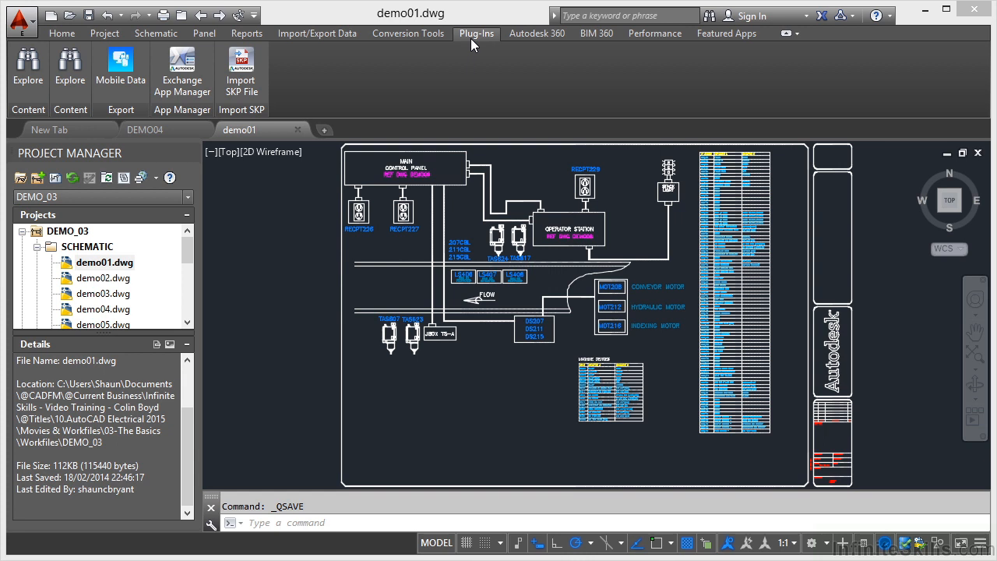
pyautogui.moveTo(181, 70)
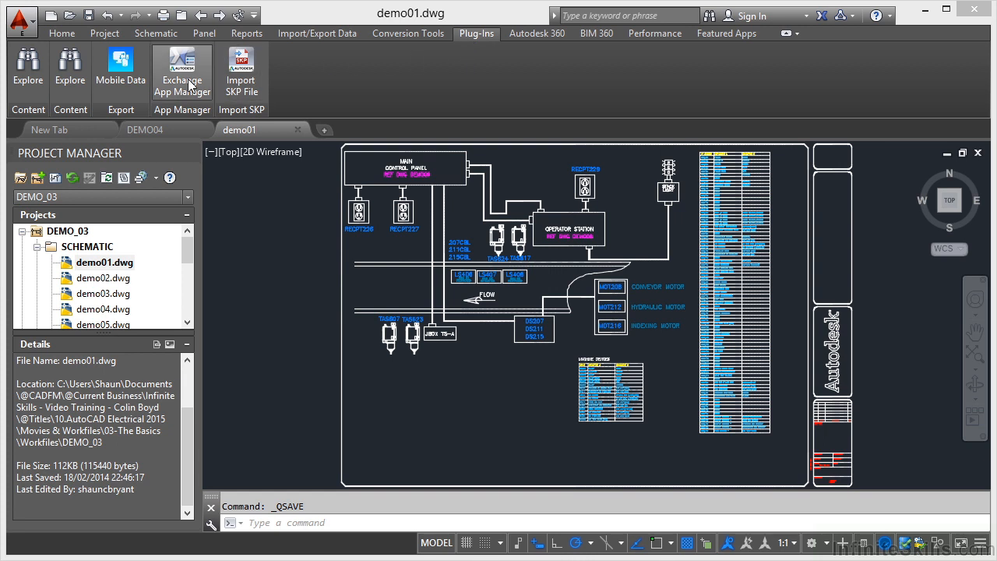
pyautogui.moveTo(388, 75)
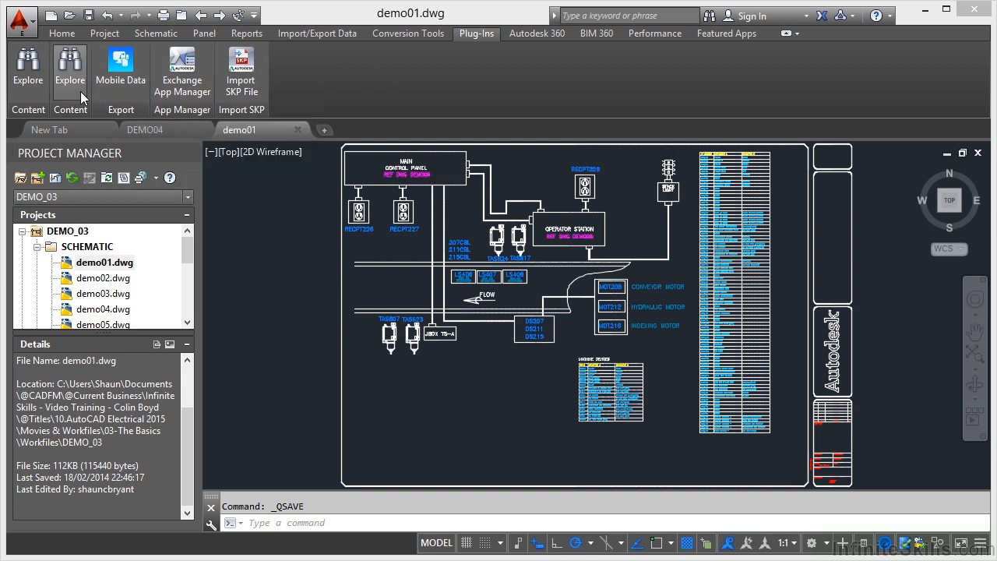
pyautogui.moveTo(315, 96)
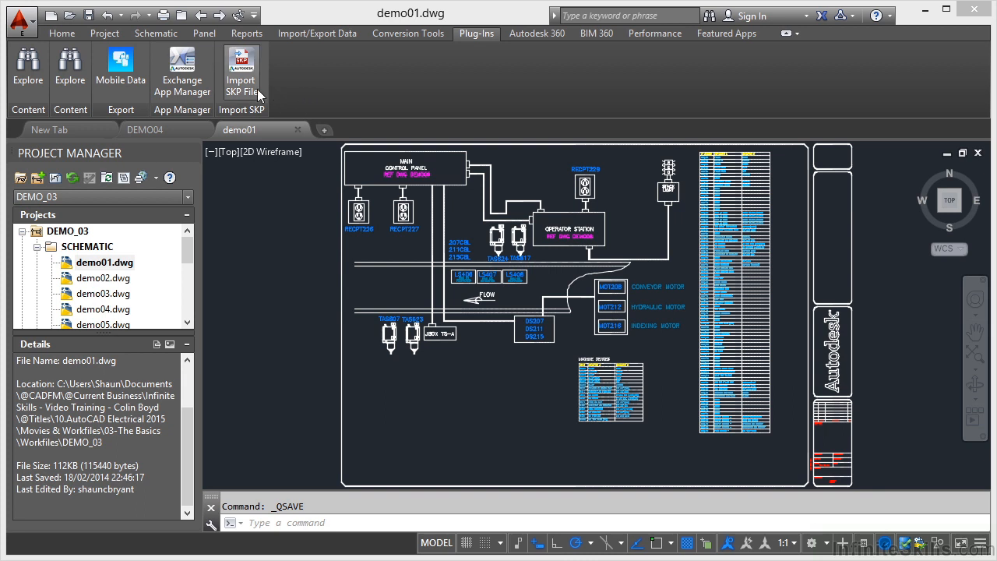
pyautogui.moveTo(536, 33)
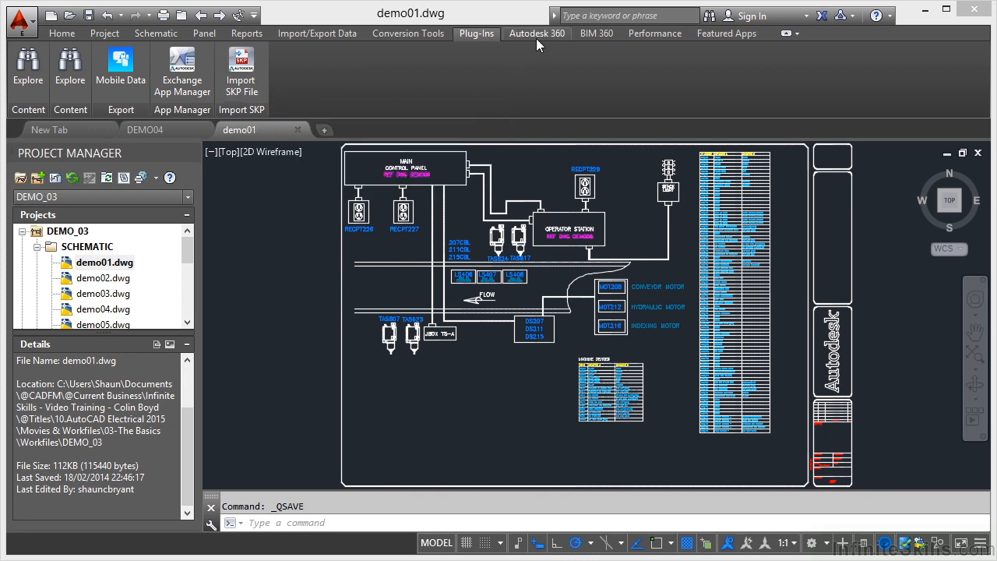
# - View the Autodesk 360 tab, then the BIM 360 tab with Glue and Clash Pinpoint
pyautogui.click(536, 33)
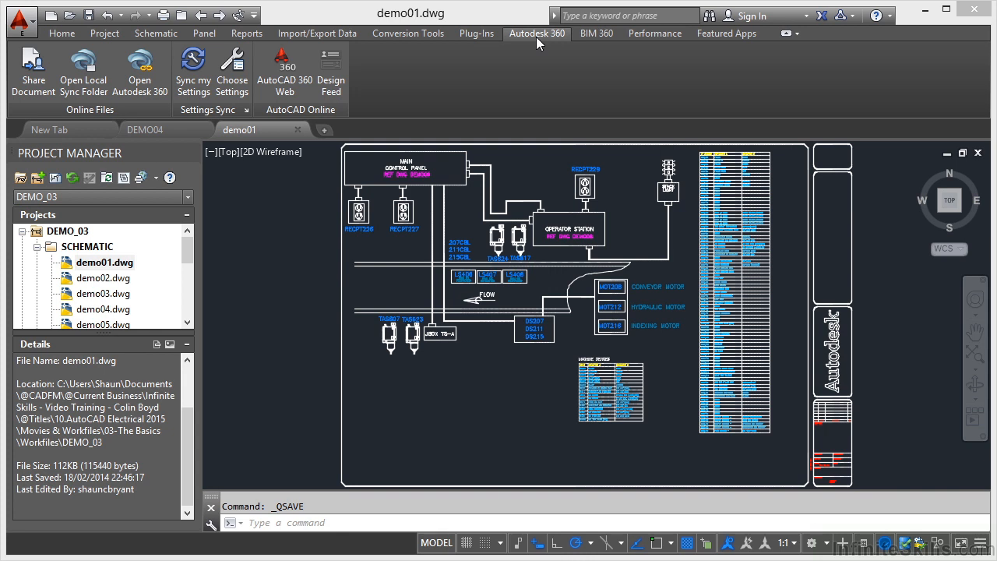
pyautogui.moveTo(596, 33)
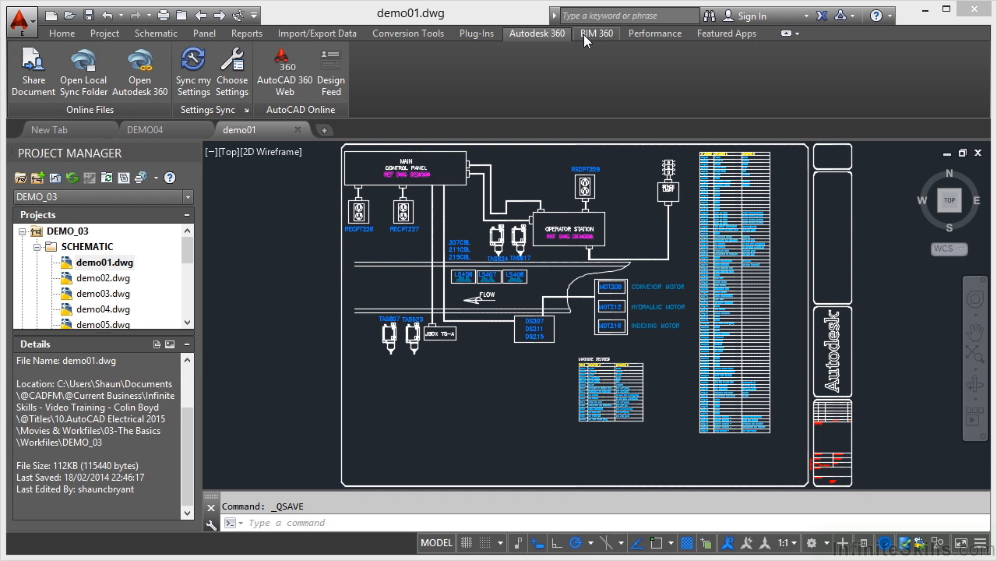
pyautogui.click(596, 33)
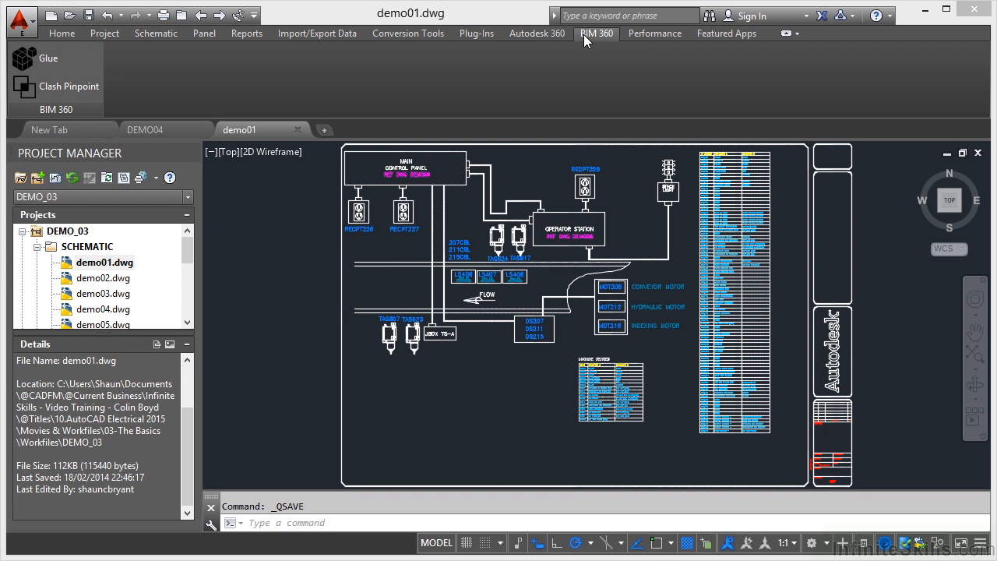
pyautogui.moveTo(143, 81)
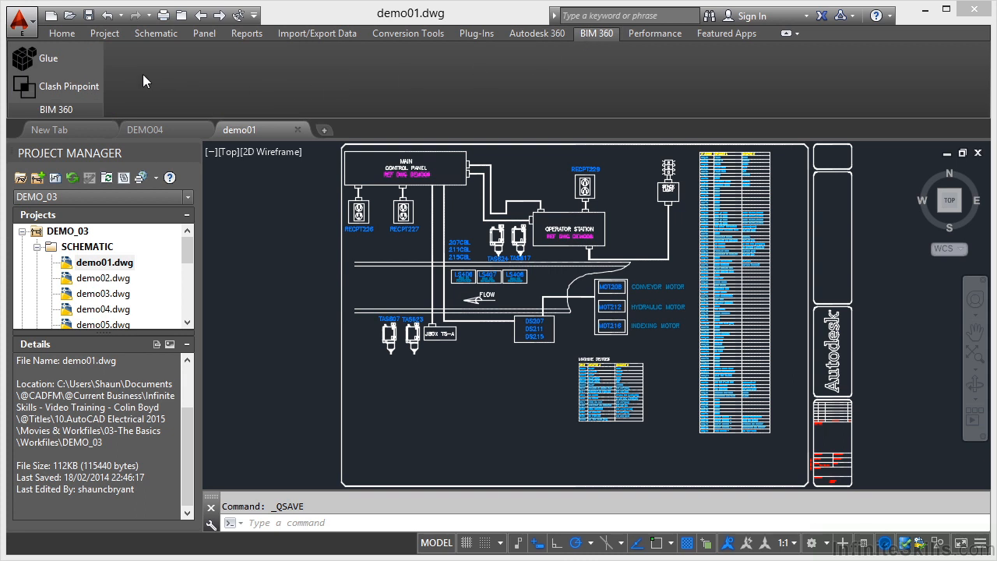
pyautogui.moveTo(78, 92)
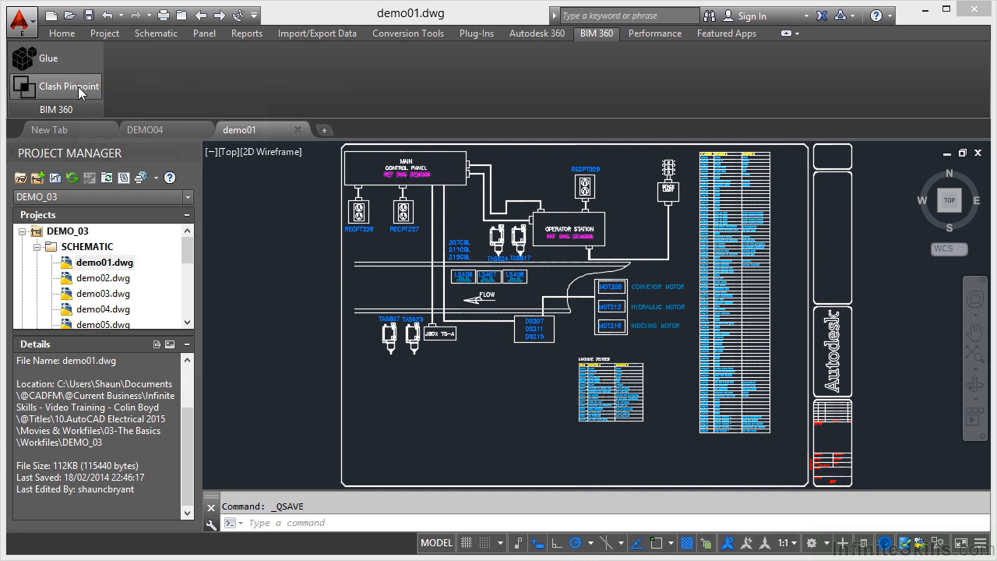
pyautogui.moveTo(283, 84)
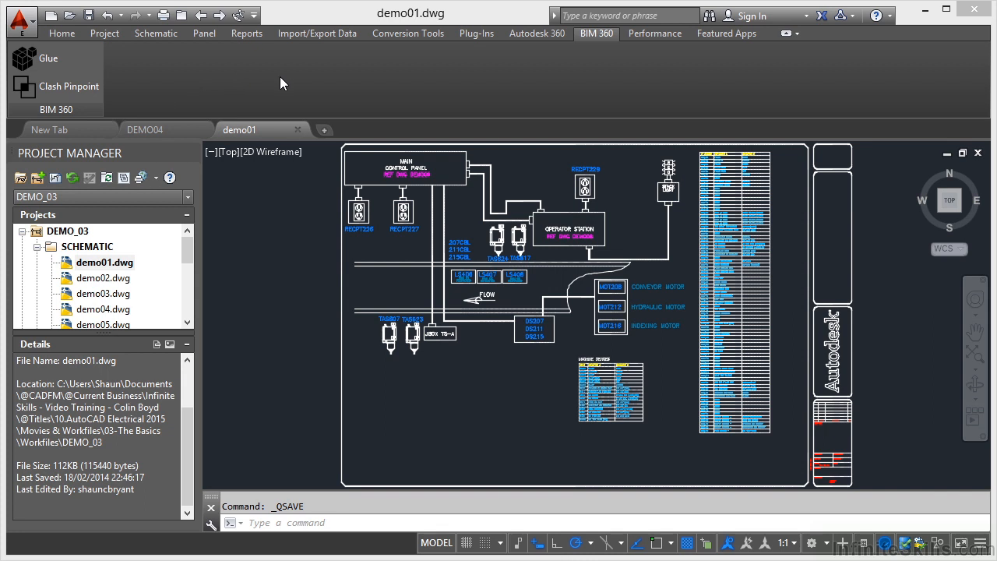
pyautogui.moveTo(549, 80)
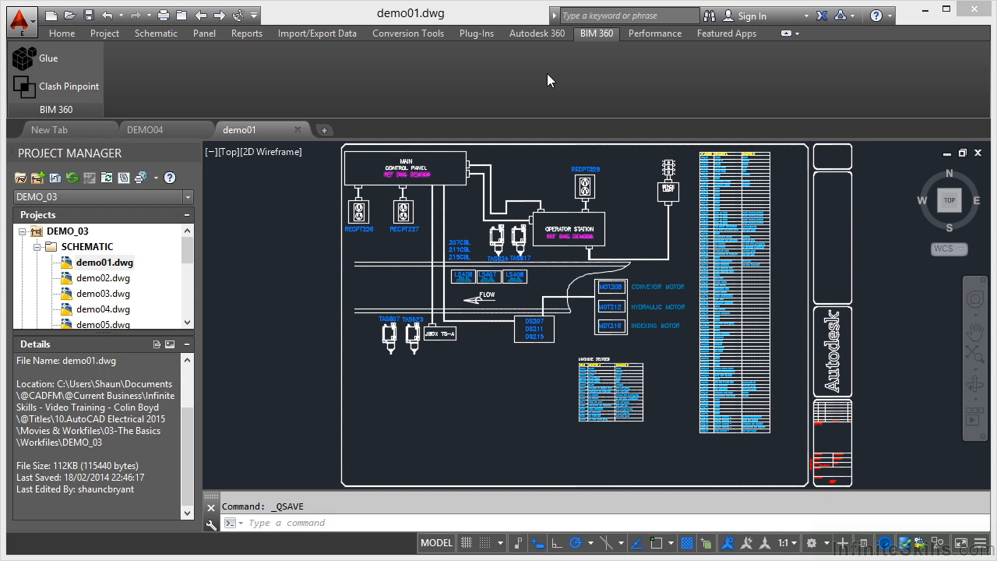
# - Display the Performance tab's Performance Recorder and Feedback panels
pyautogui.click(655, 33)
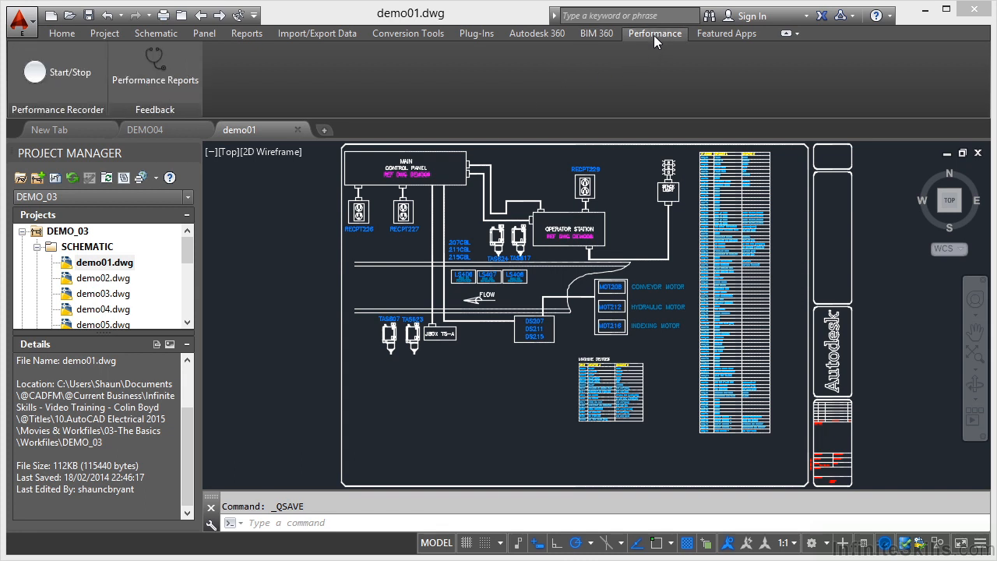
pyautogui.moveTo(638, 66)
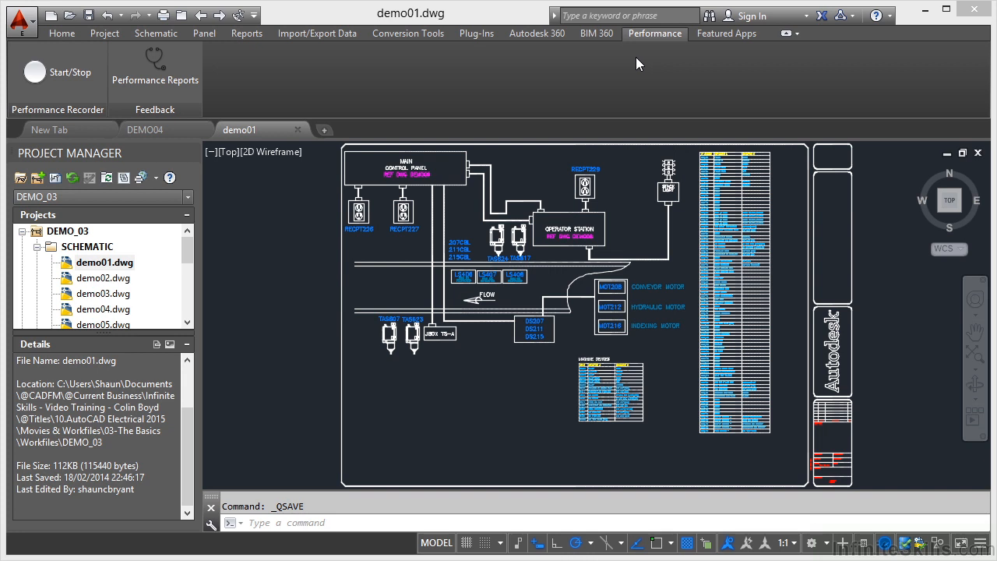
pyautogui.moveTo(204, 89)
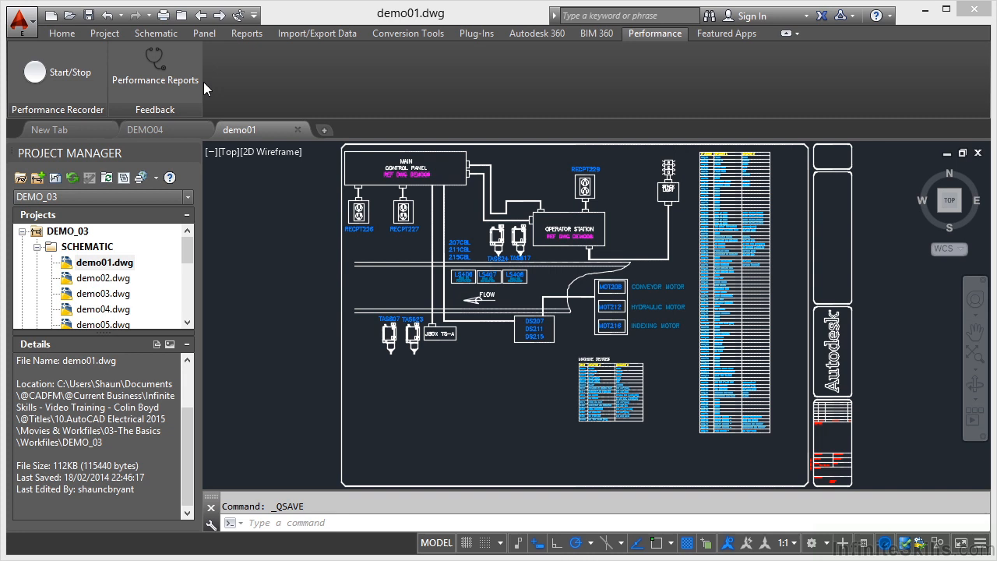
pyautogui.moveTo(450, 109)
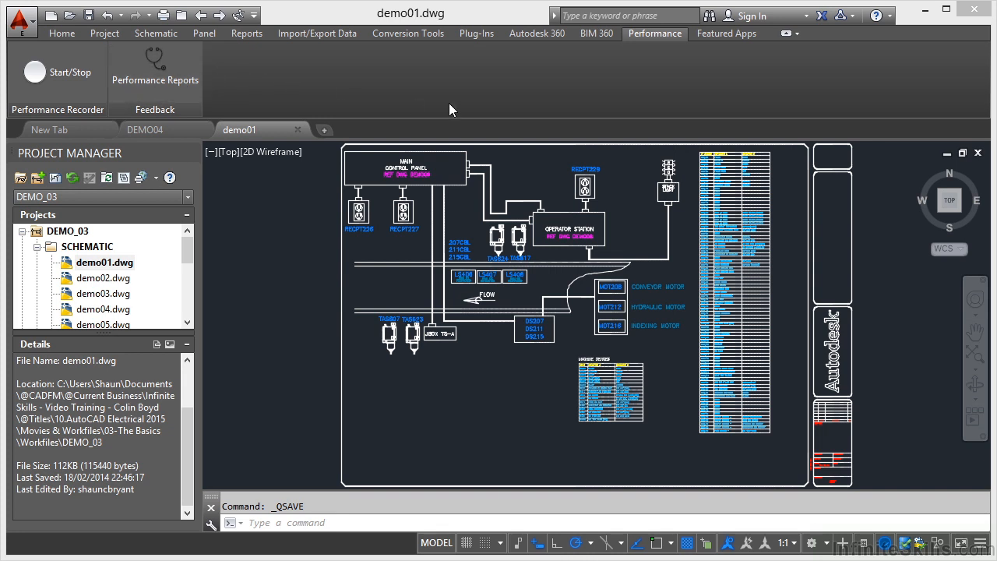
pyautogui.moveTo(475, 93)
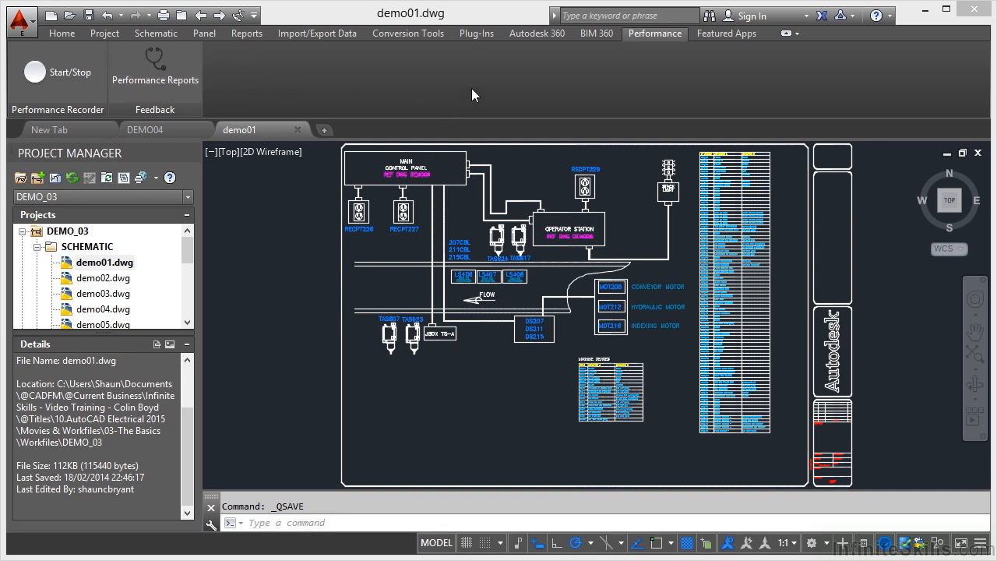
pyautogui.moveTo(722, 58)
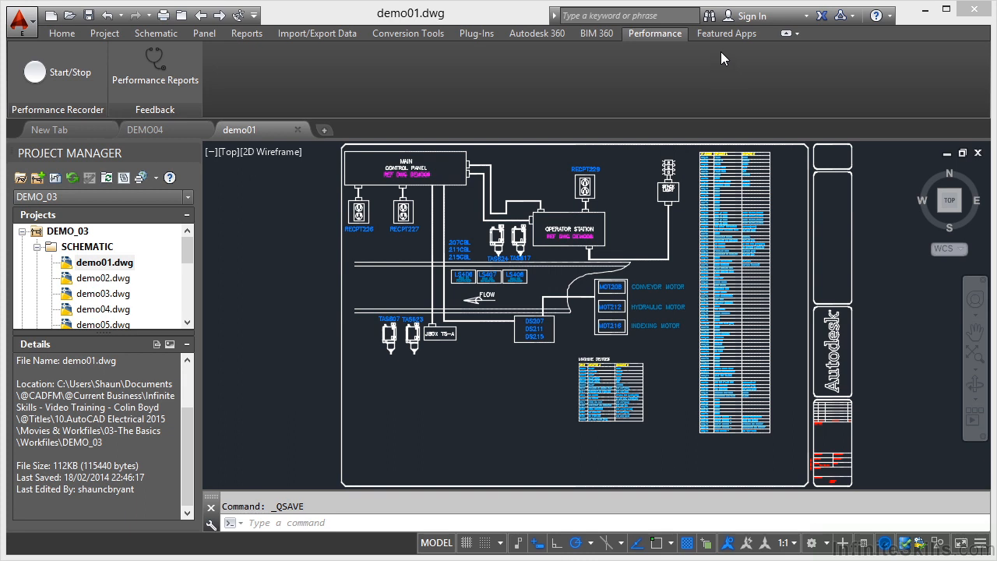
pyautogui.moveTo(726, 34)
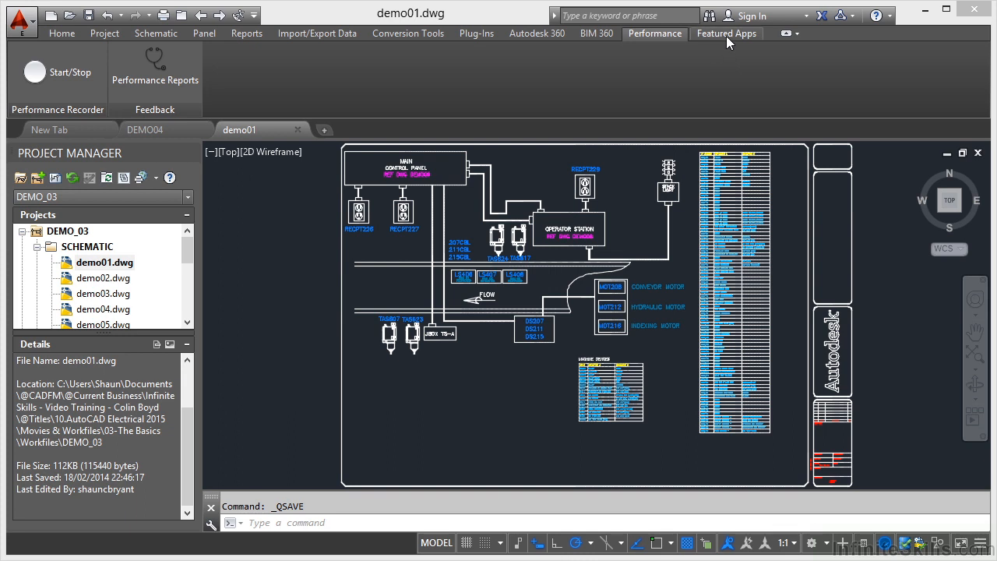
# - Display the Featured Apps tab with BreakDim, Lock Viewport and DWG/DXF Compare
pyautogui.click(726, 33)
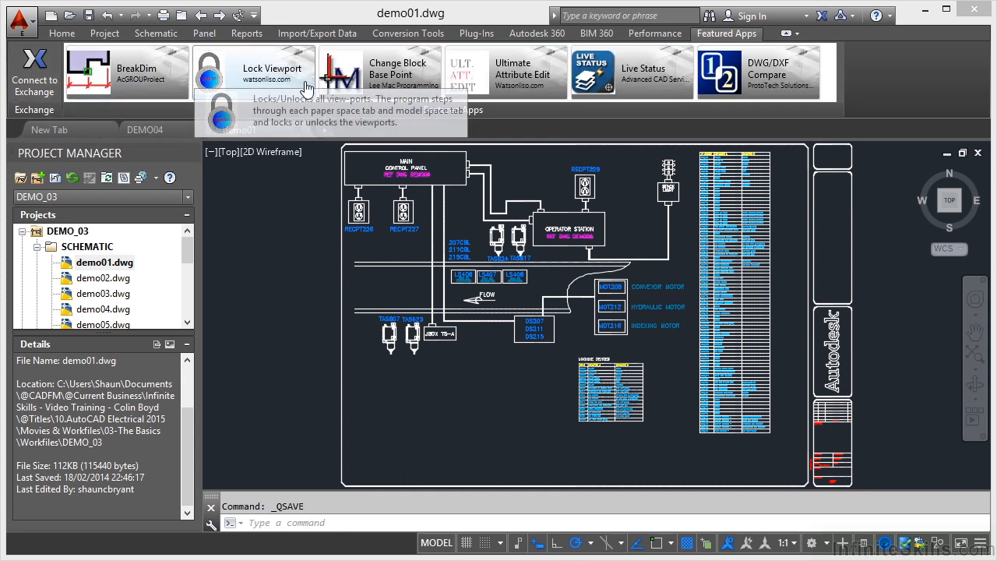
pyautogui.moveTo(778, 74)
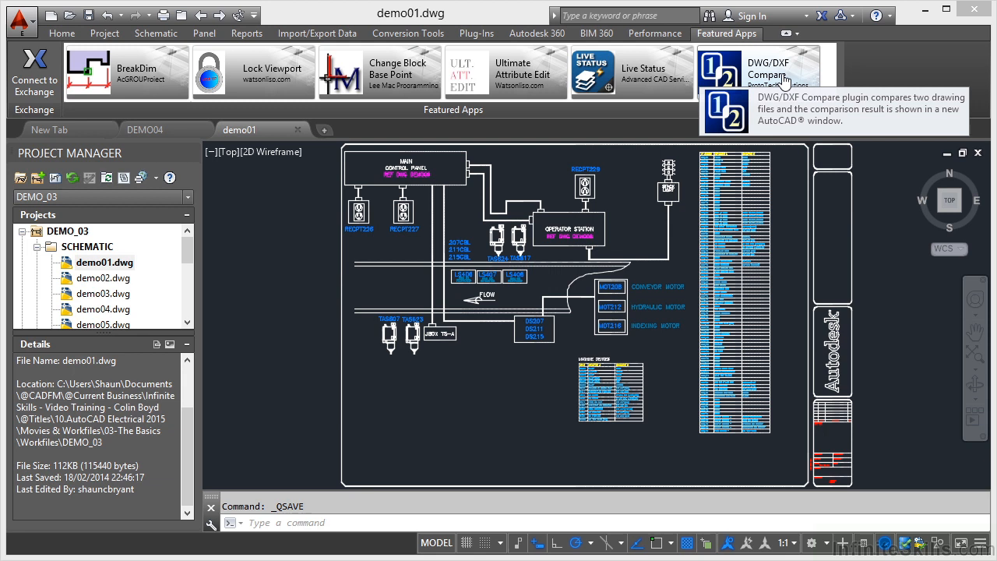
pyautogui.moveTo(868, 76)
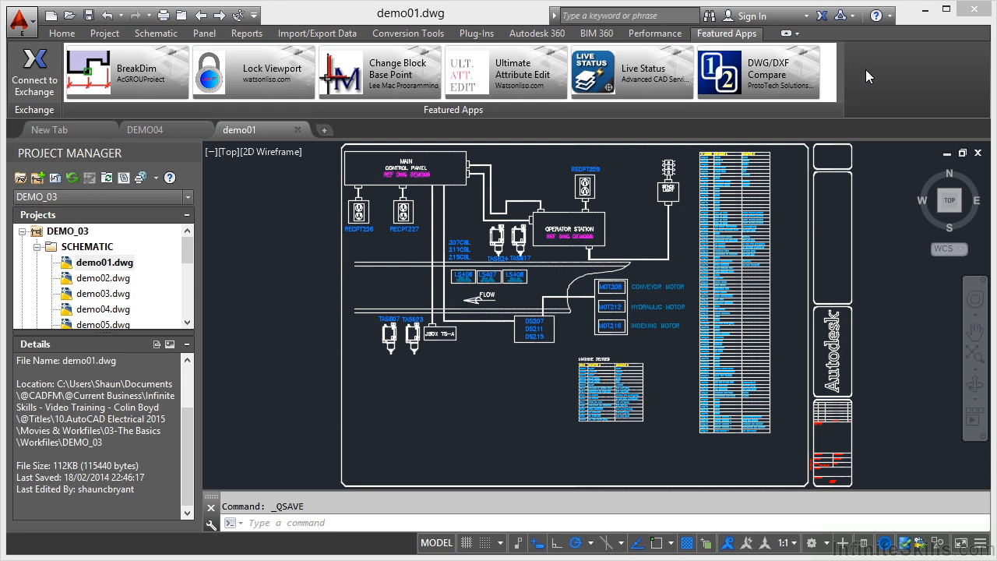
pyautogui.moveTo(242, 16)
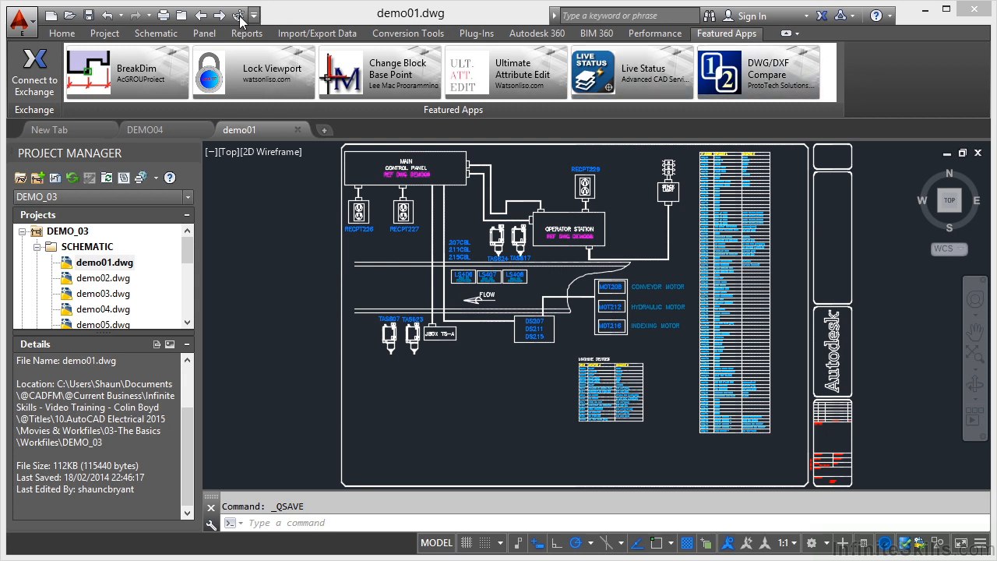
# - Return to the Home tab and expand Layers to show layer states and locked layer fading
pyautogui.click(61, 34)
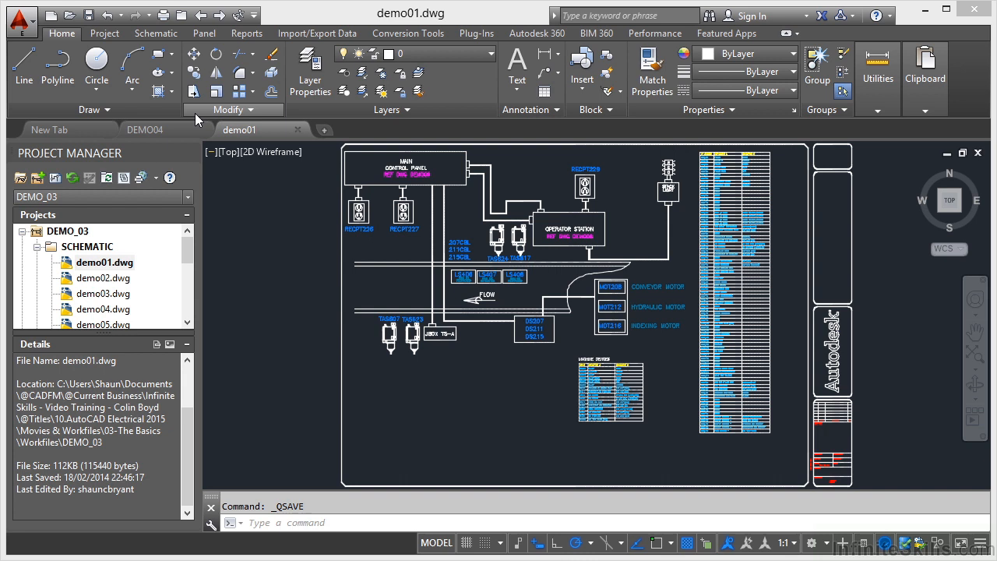
pyautogui.moveTo(336, 122)
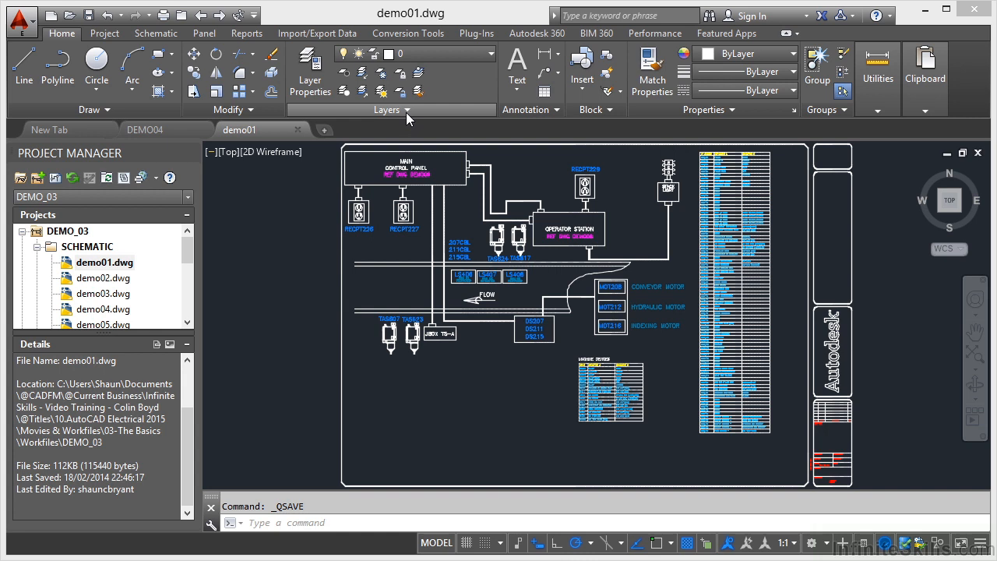
pyautogui.click(404, 109)
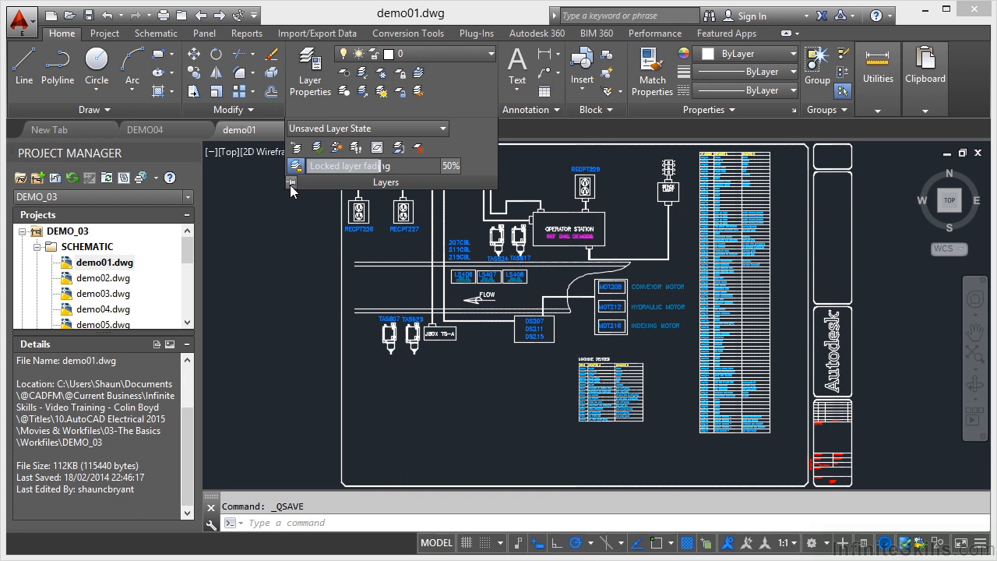
pyautogui.moveTo(285, 222)
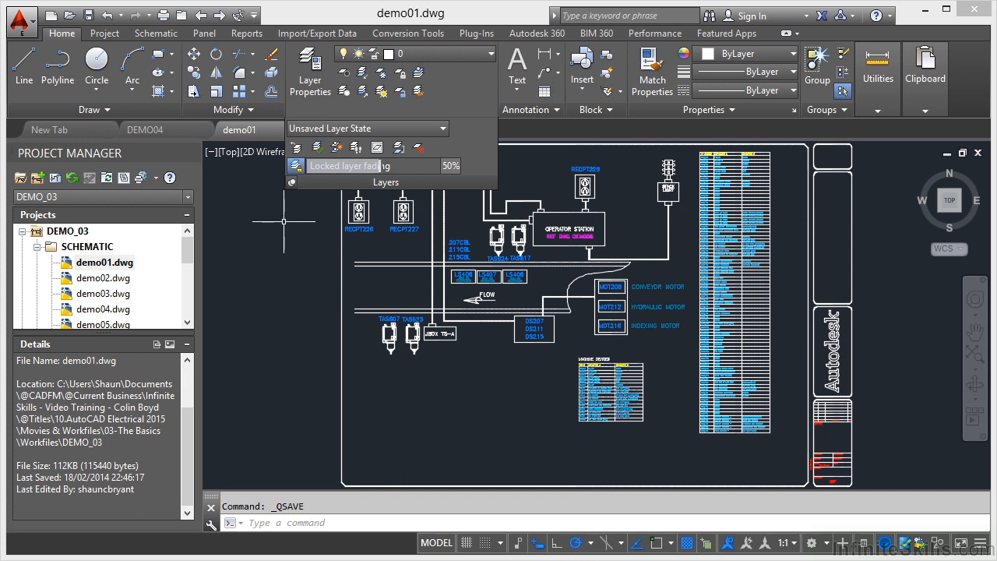
pyautogui.moveTo(307, 232)
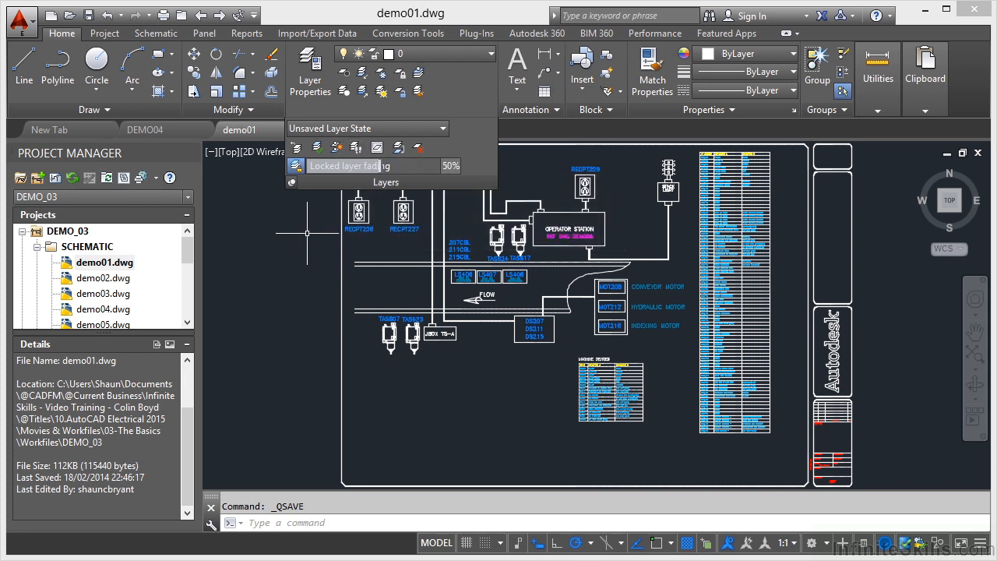
pyautogui.moveTo(292, 182)
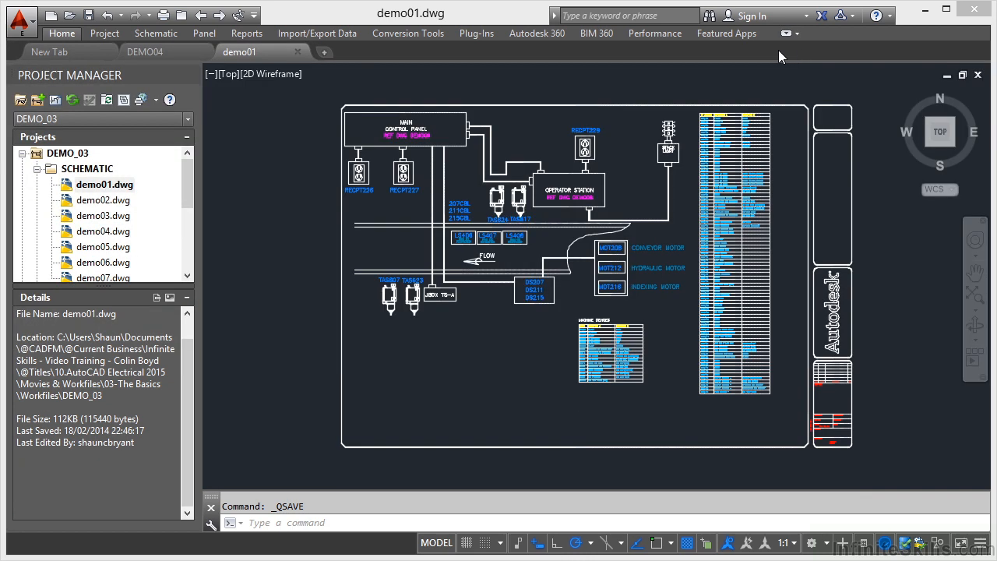
pyautogui.moveTo(726, 33)
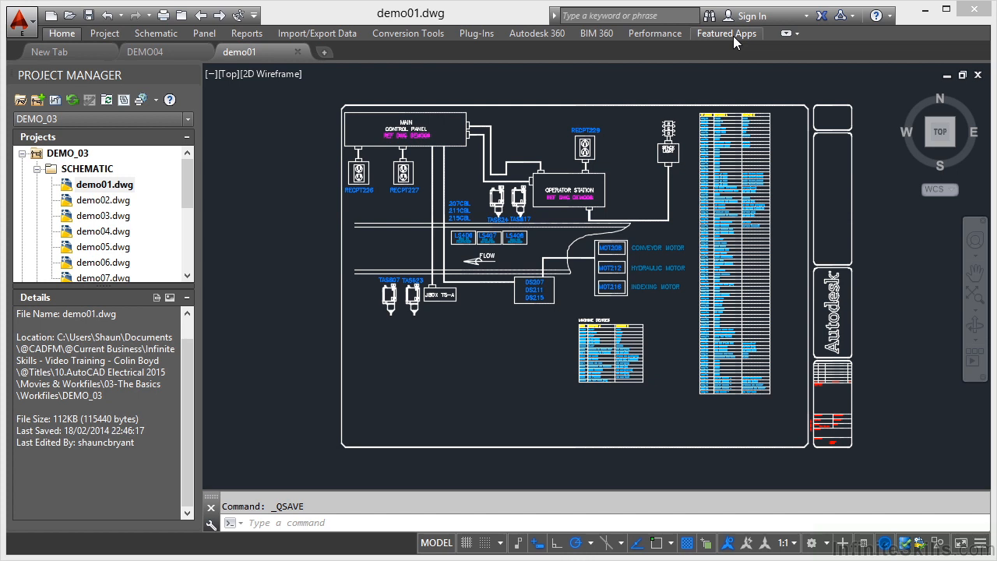
pyautogui.moveTo(104, 34)
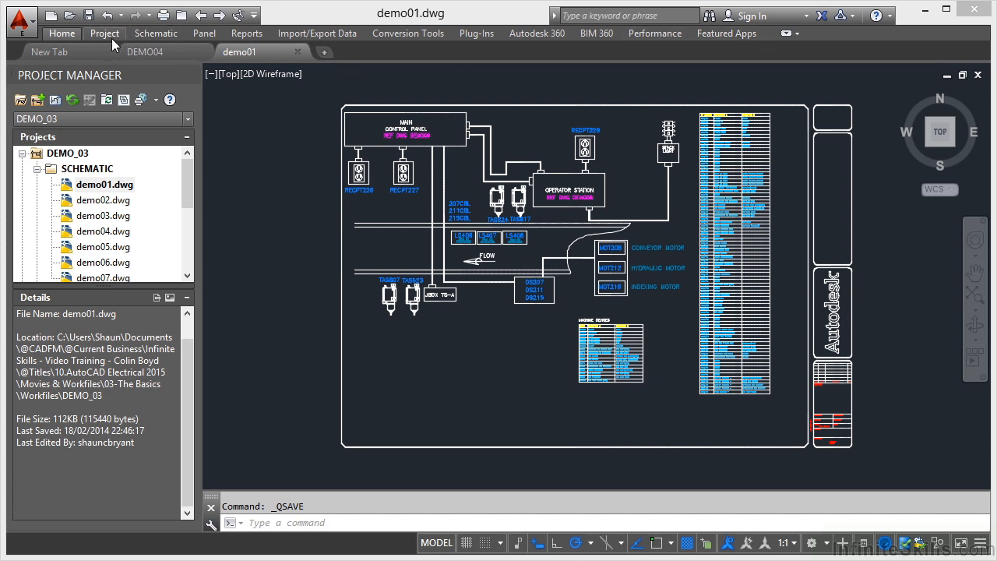
# - With the ribbon minimized to tabs, temporarily pop up the Project tab's tools
pyautogui.click(105, 33)
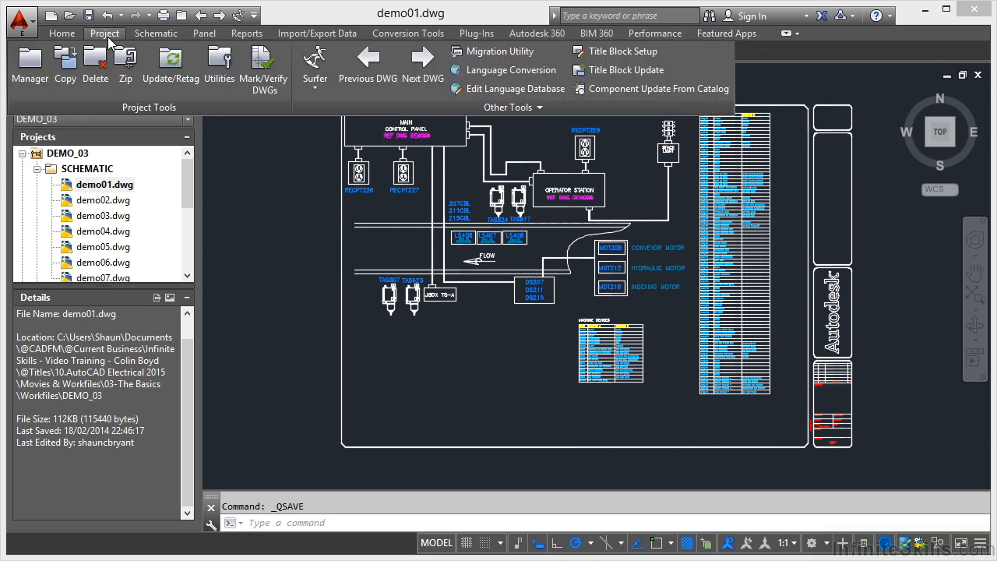
pyautogui.moveTo(261, 201)
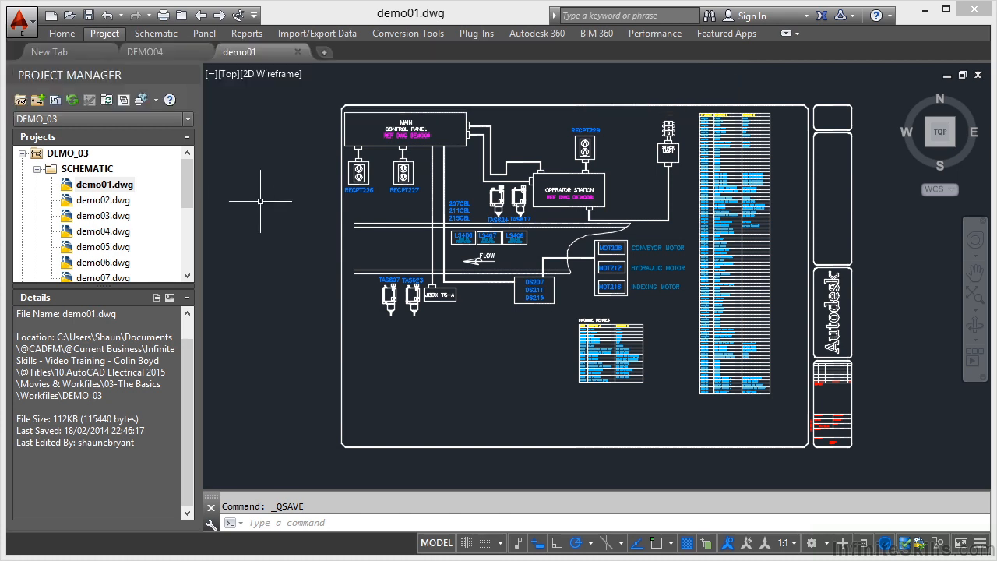
pyautogui.moveTo(806, 60)
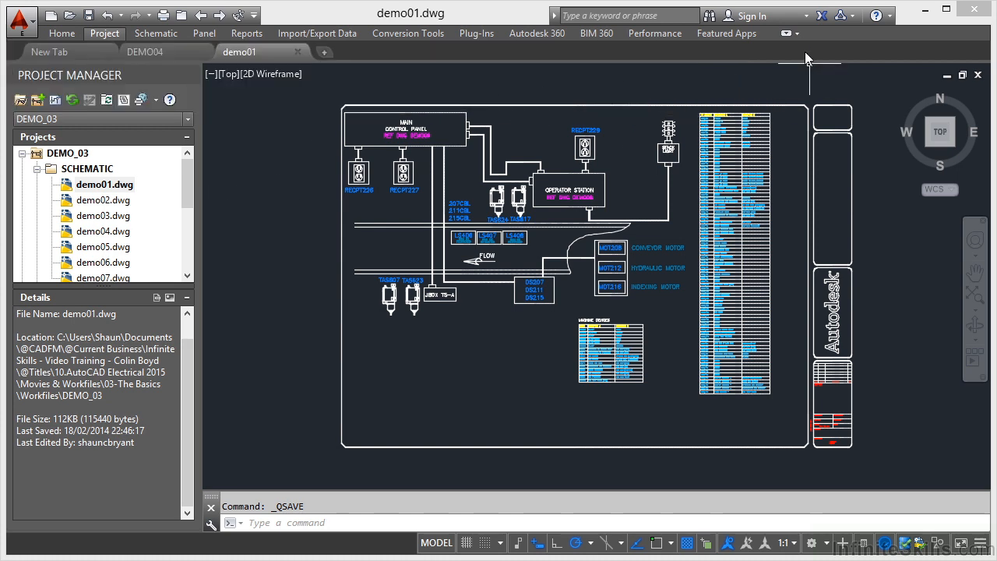
# - Minimize the ribbon to panel titles, then pop open and dismiss the Project Tools panel
pyautogui.click(798, 33)
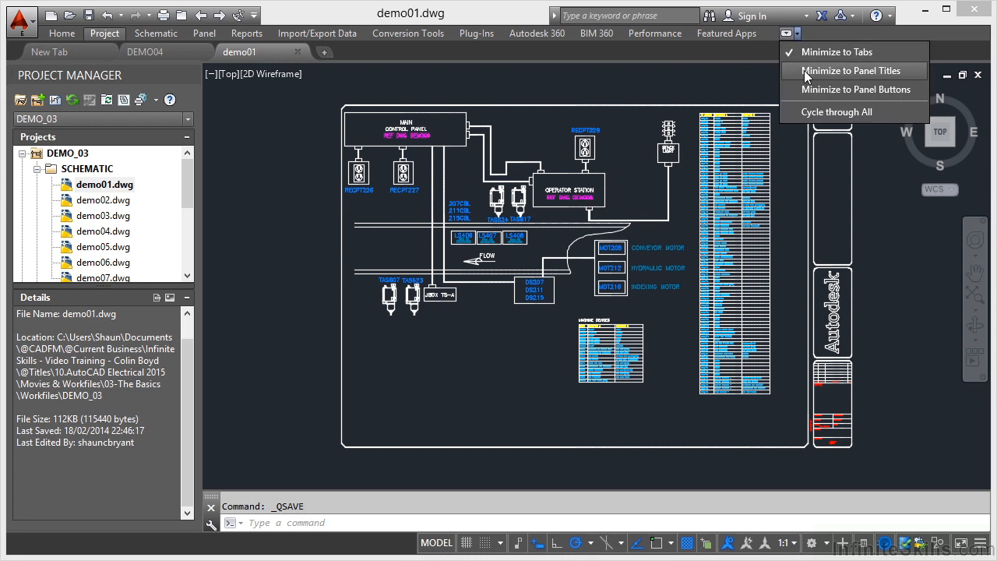
pyautogui.click(850, 70)
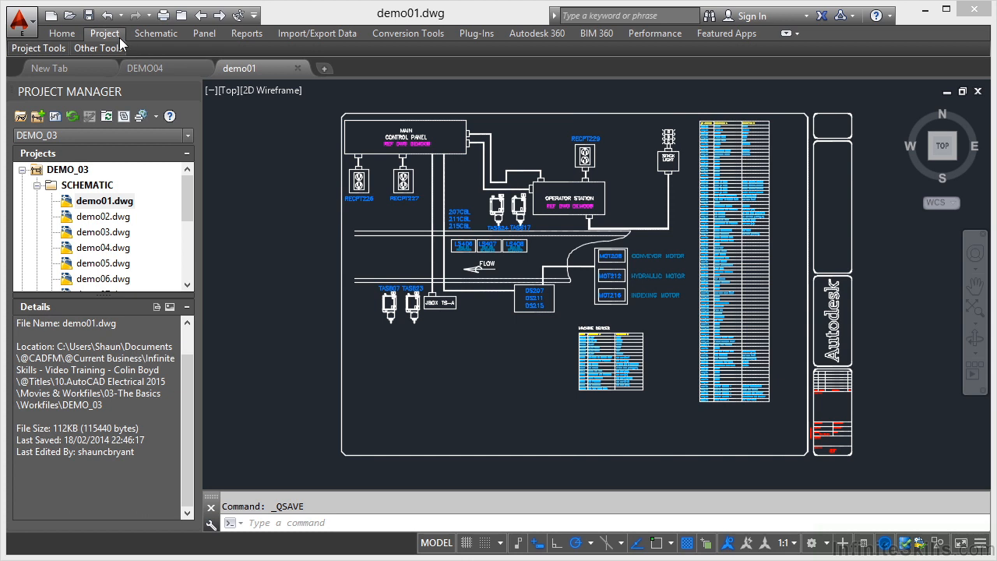
pyautogui.click(38, 48)
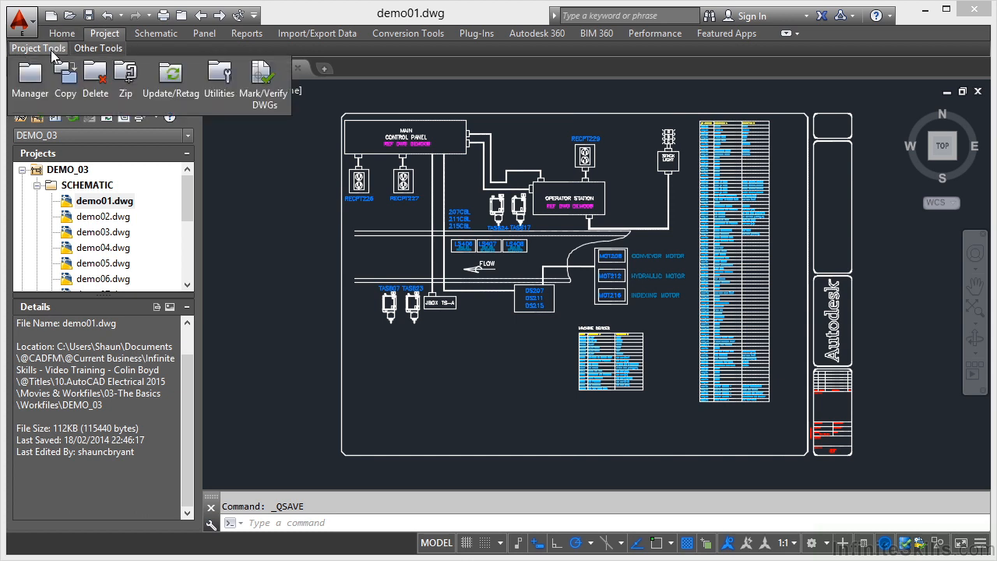
pyautogui.click(99, 48)
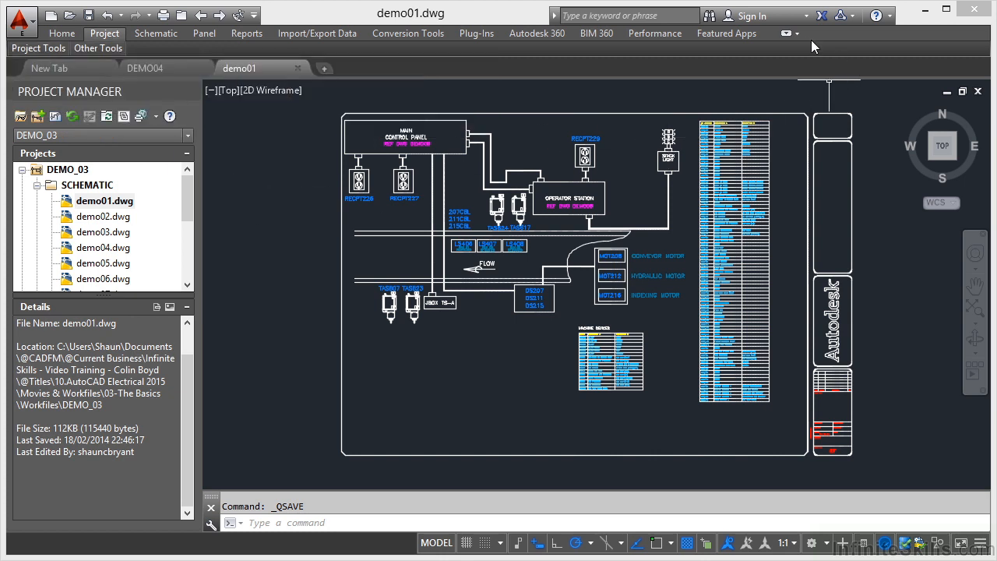
# - Minimize the ribbon to panel buttons, view the Home tab, then restore the full ribbon
pyautogui.click(796, 33)
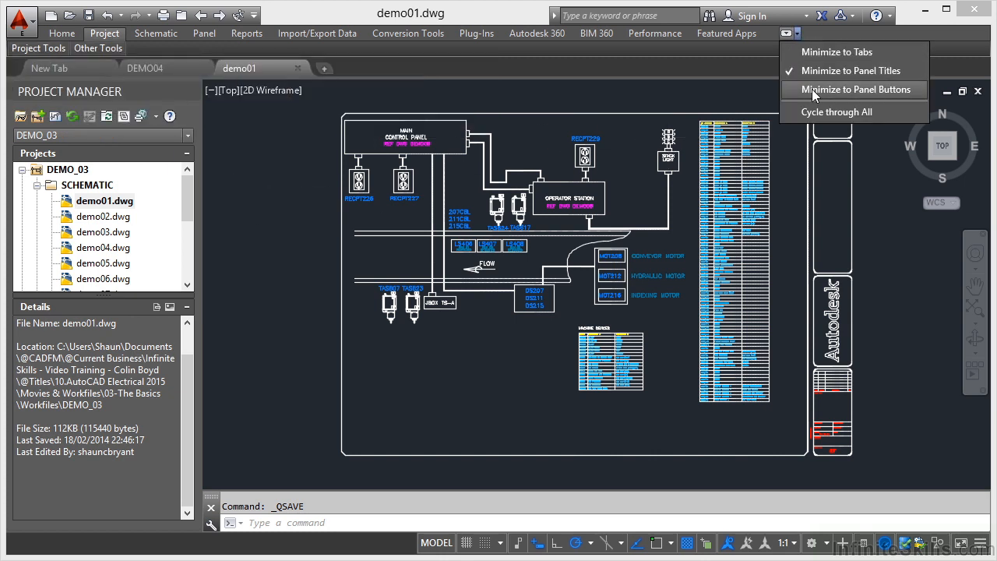
pyautogui.click(856, 89)
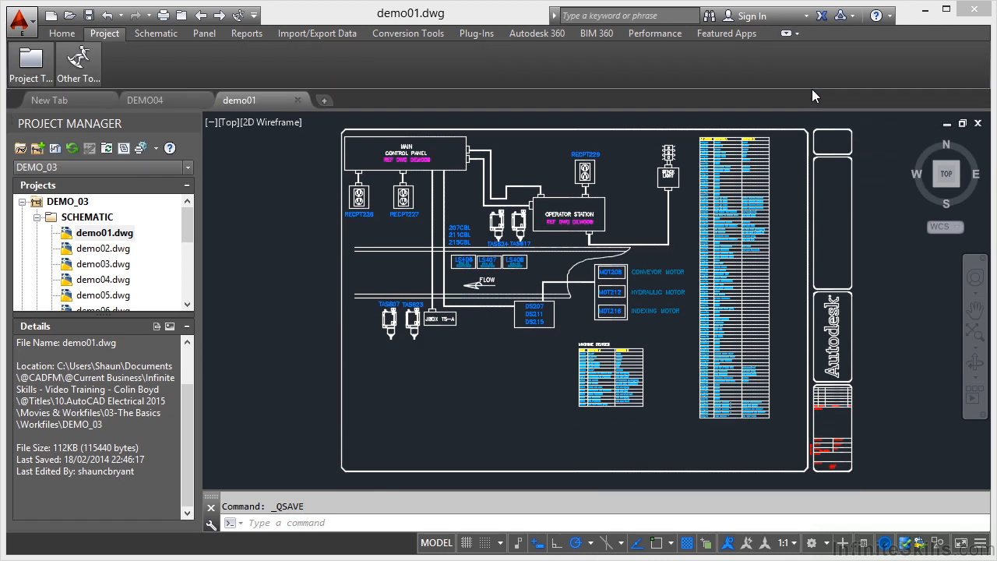
pyautogui.moveTo(113, 40)
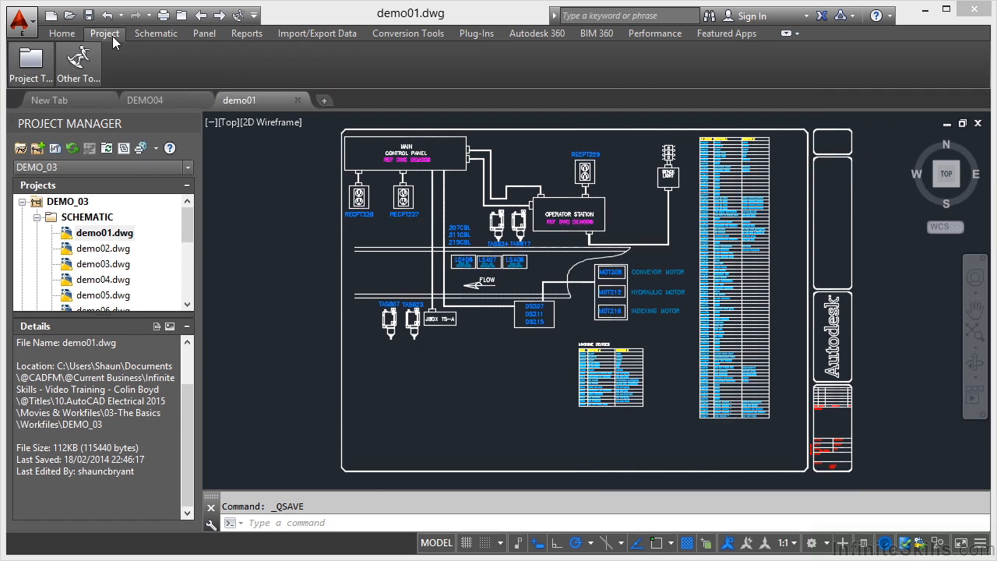
pyautogui.click(62, 33)
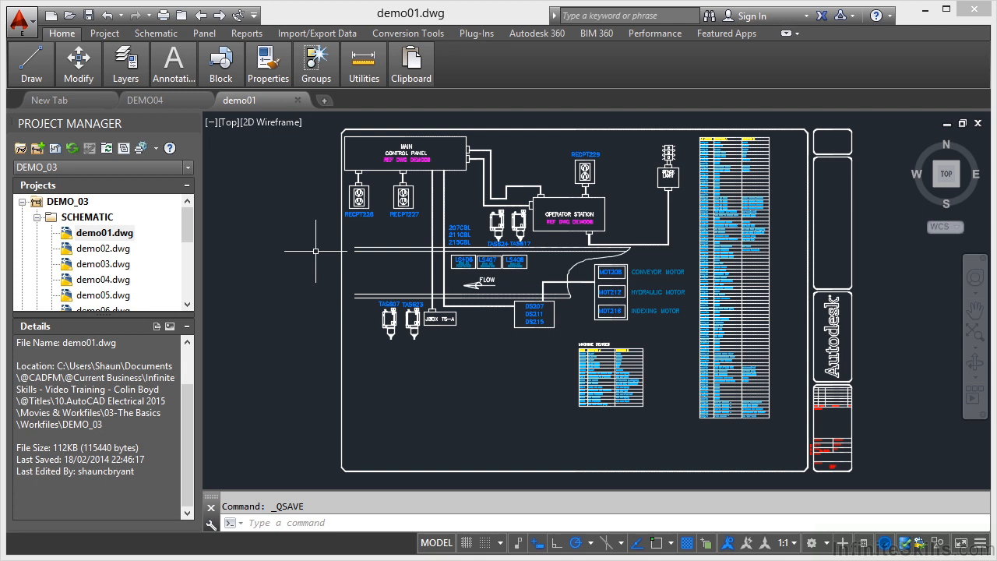
pyautogui.moveTo(803, 45)
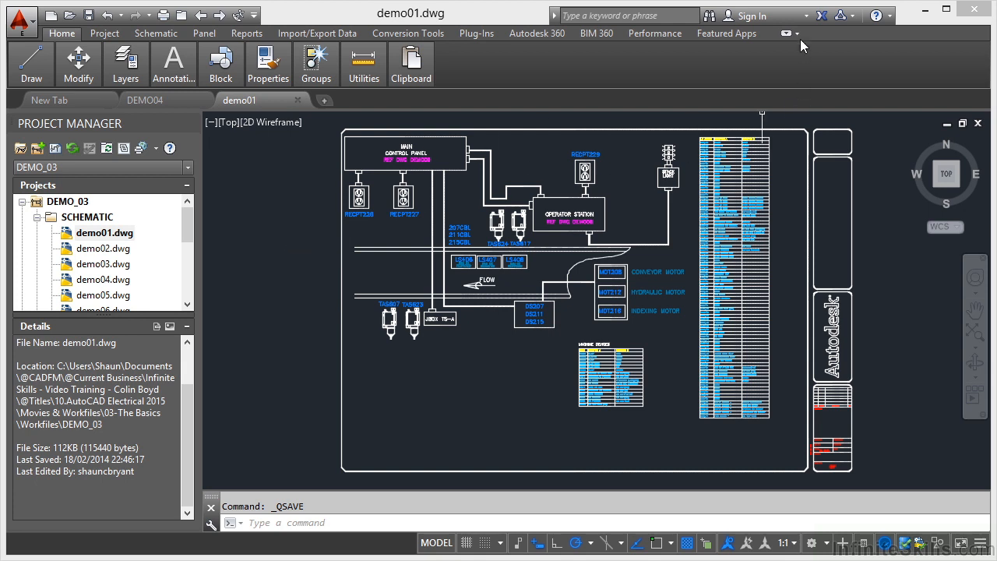
pyautogui.click(797, 33)
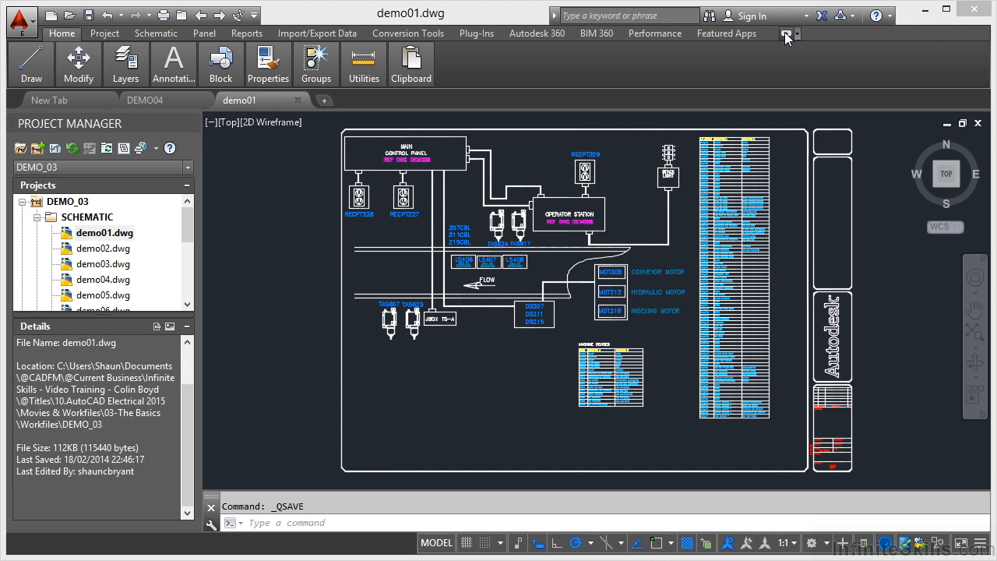
pyautogui.click(786, 35)
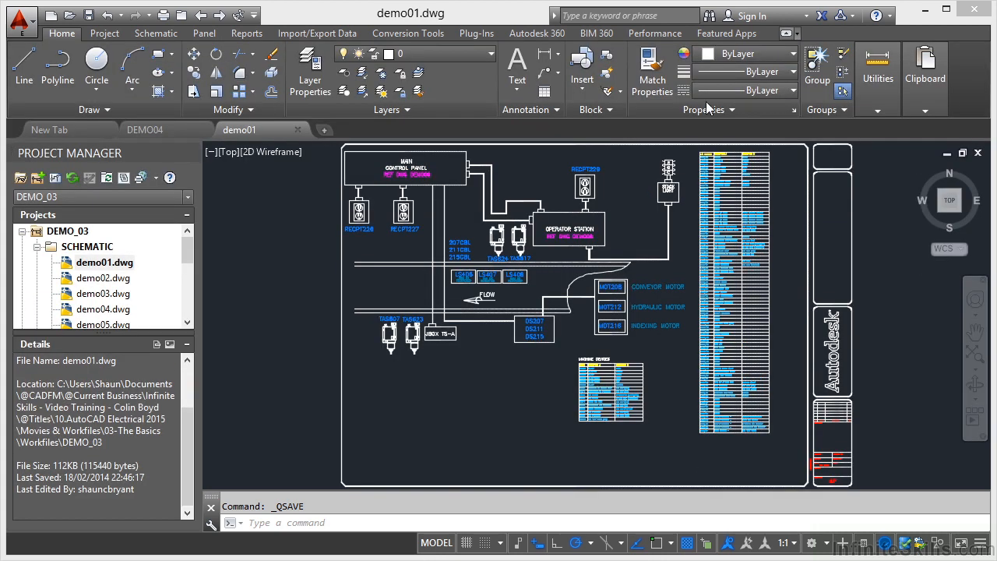
pyautogui.moveTo(255, 239)
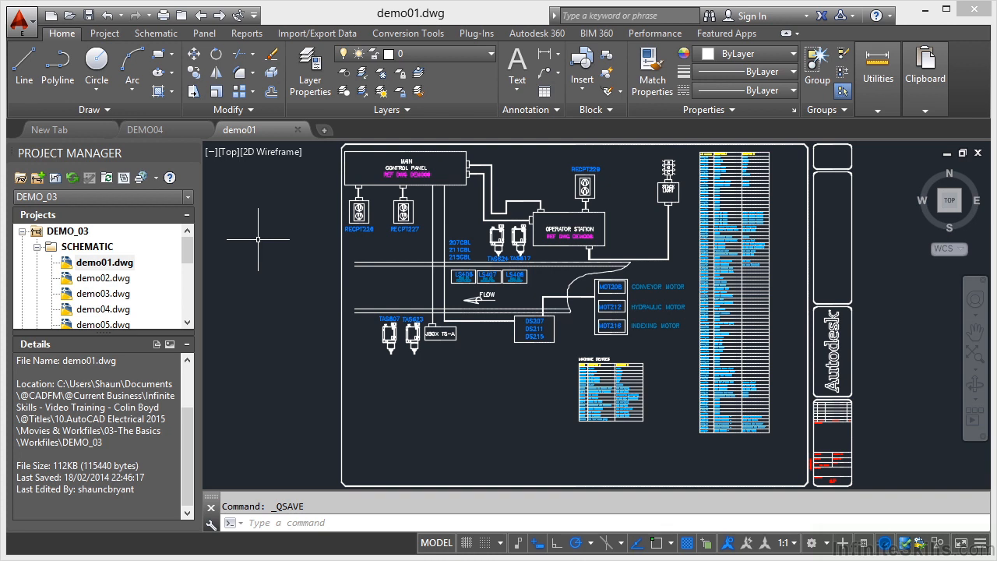
pyautogui.moveTo(95, 132)
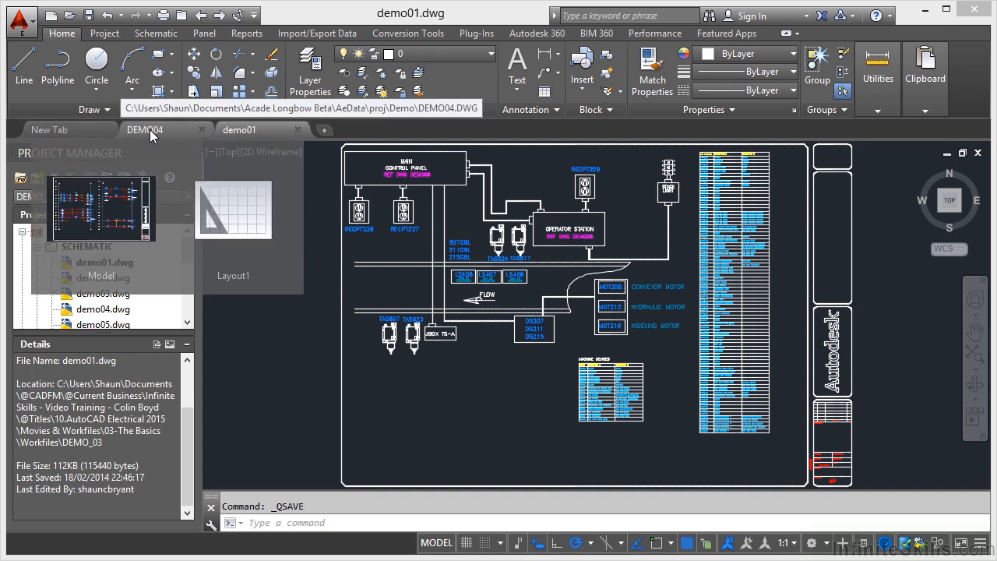
pyautogui.click(239, 129)
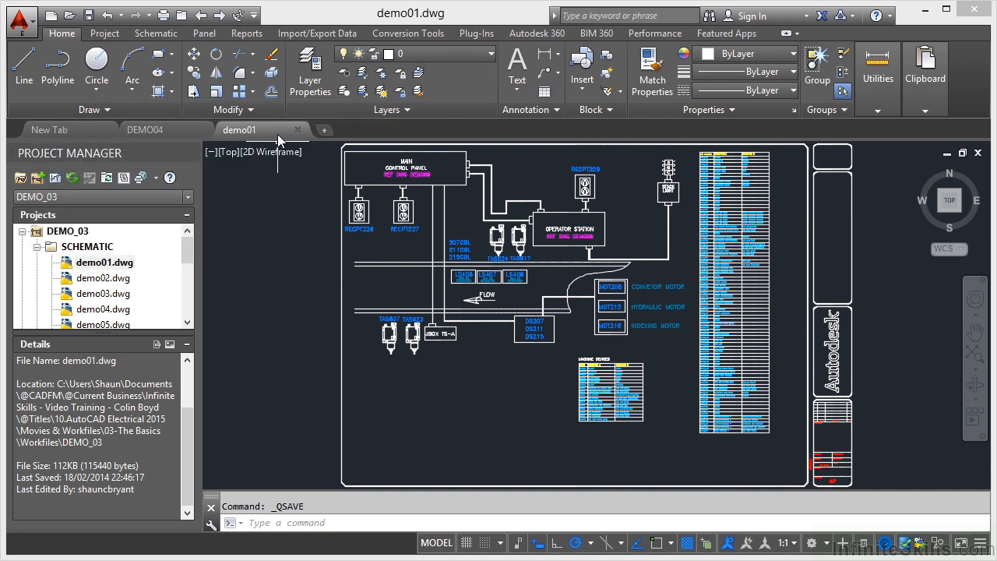
pyautogui.moveTo(272, 305)
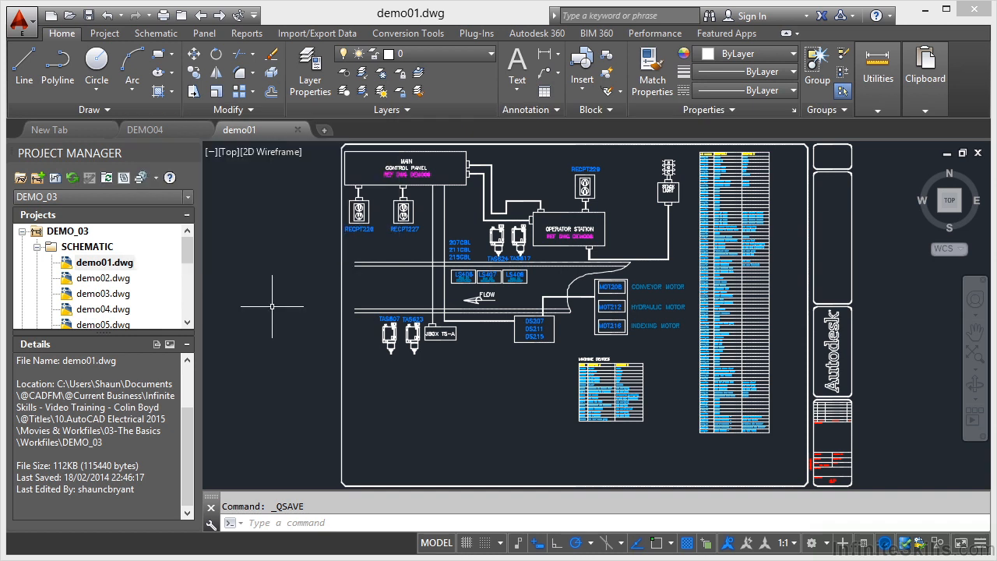
pyautogui.moveTo(271, 172)
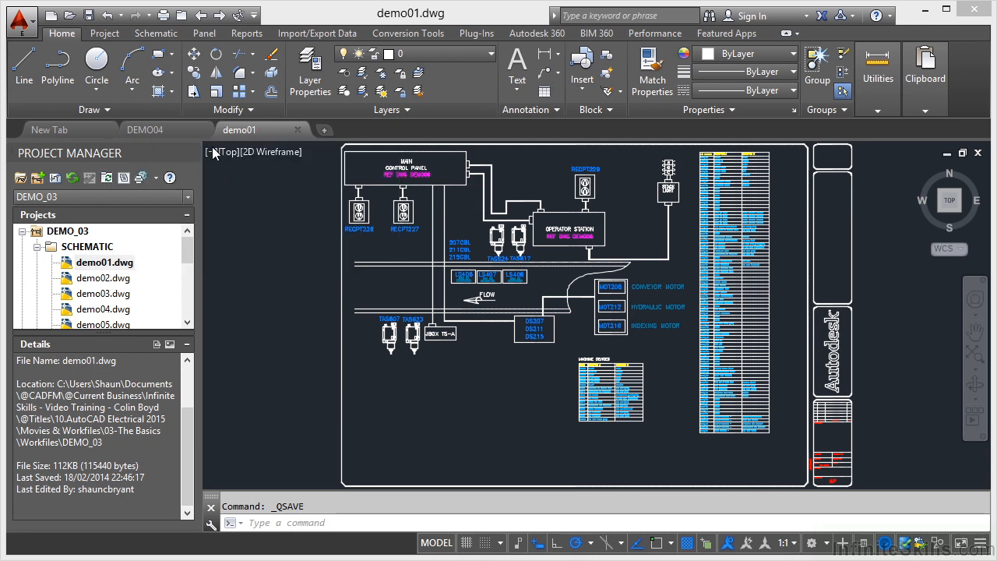
pyautogui.moveTo(202, 139)
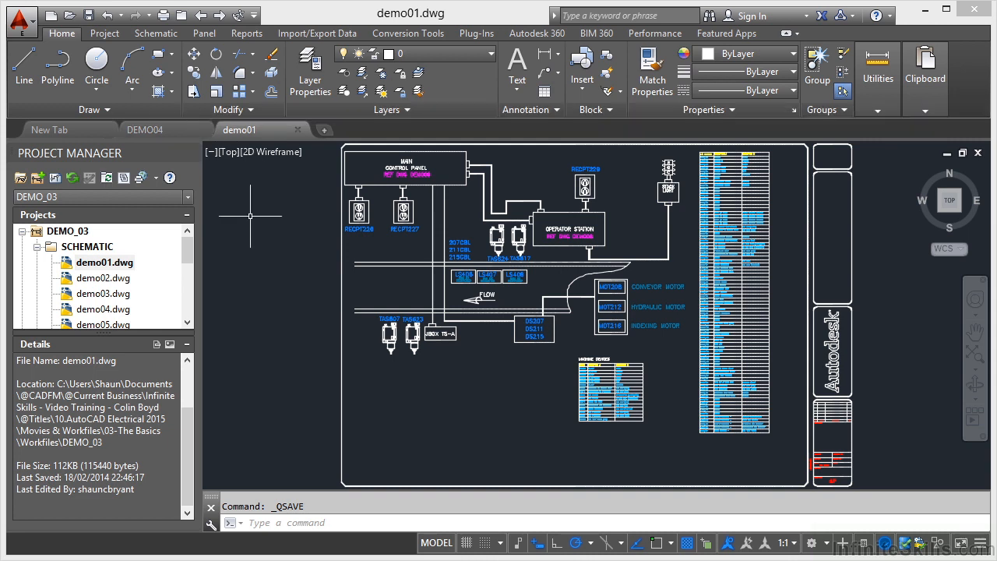
pyautogui.moveTo(252, 218)
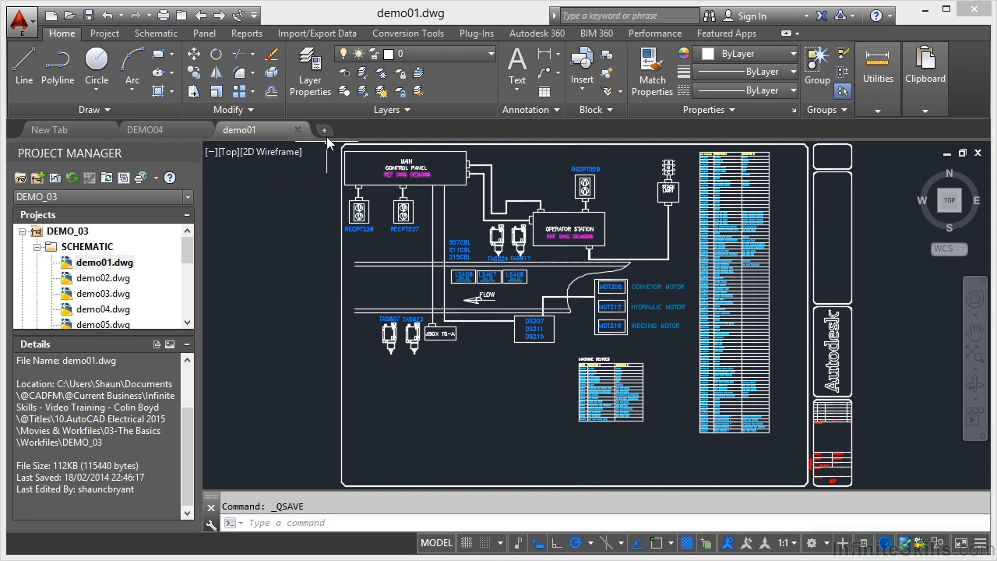
pyautogui.moveTo(325, 130)
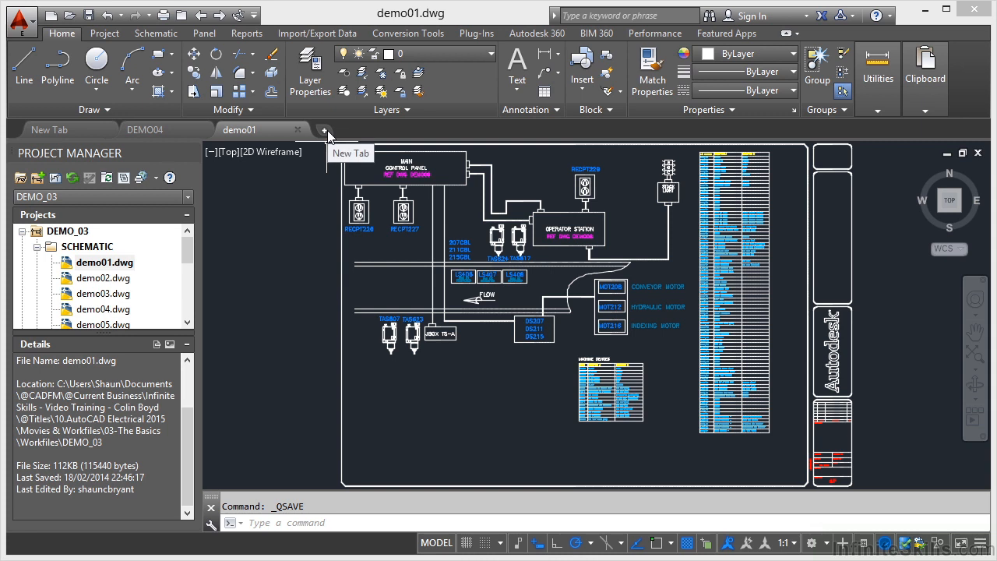
pyautogui.moveTo(294, 201)
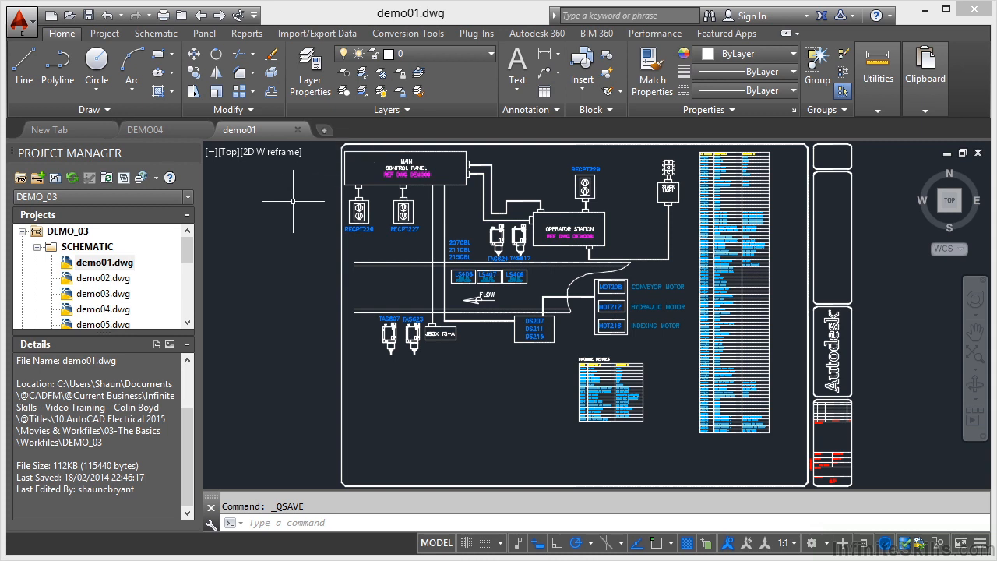